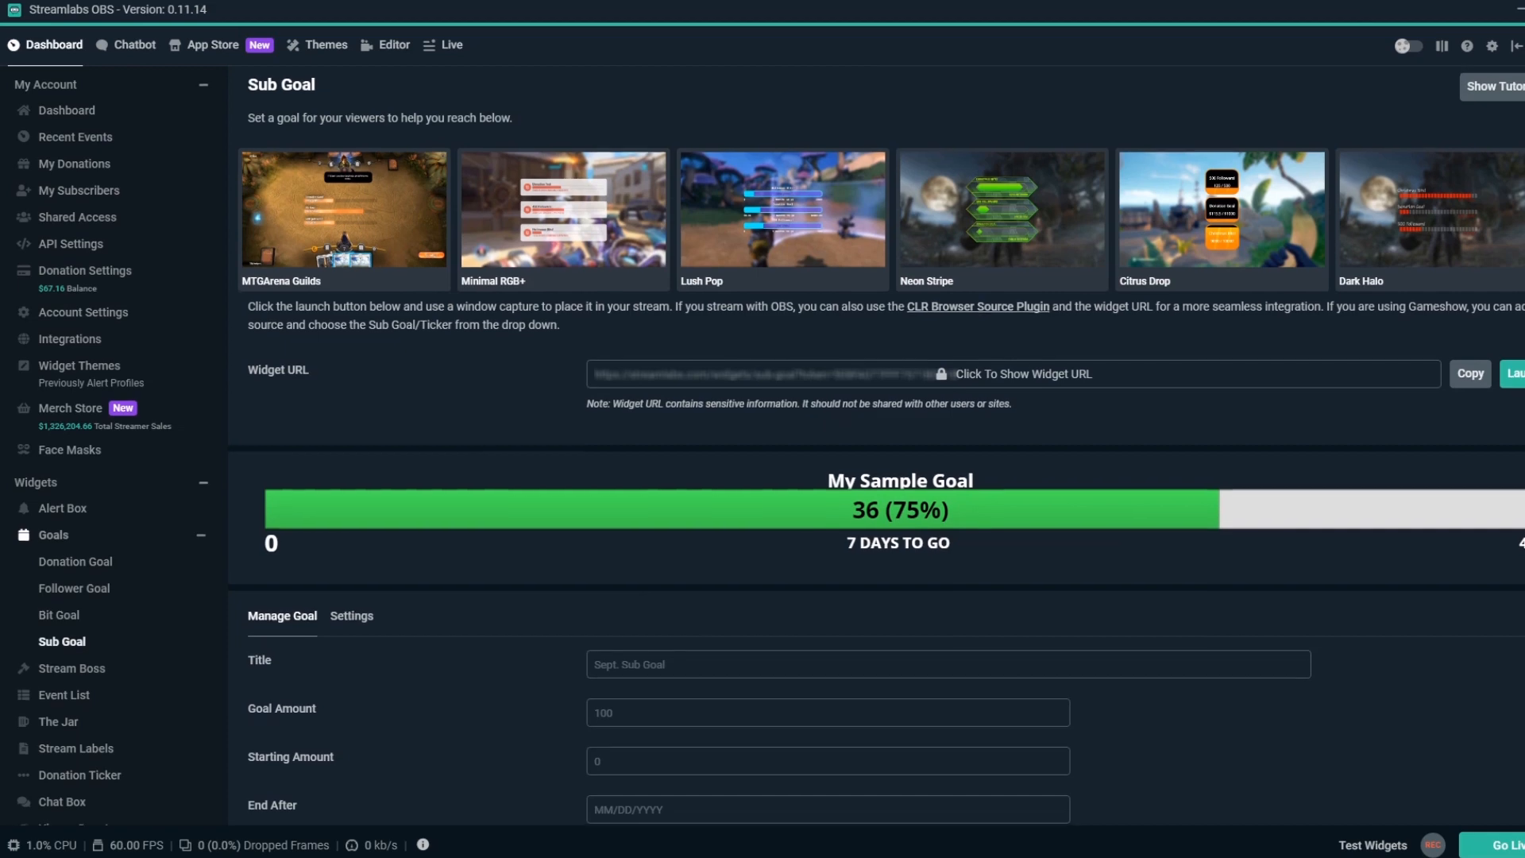
Play a test subscription alert from the scene editor's Test Widgets bar
{"action": "scroll", "scroll_direction": "down", "scroll_amount": 3}
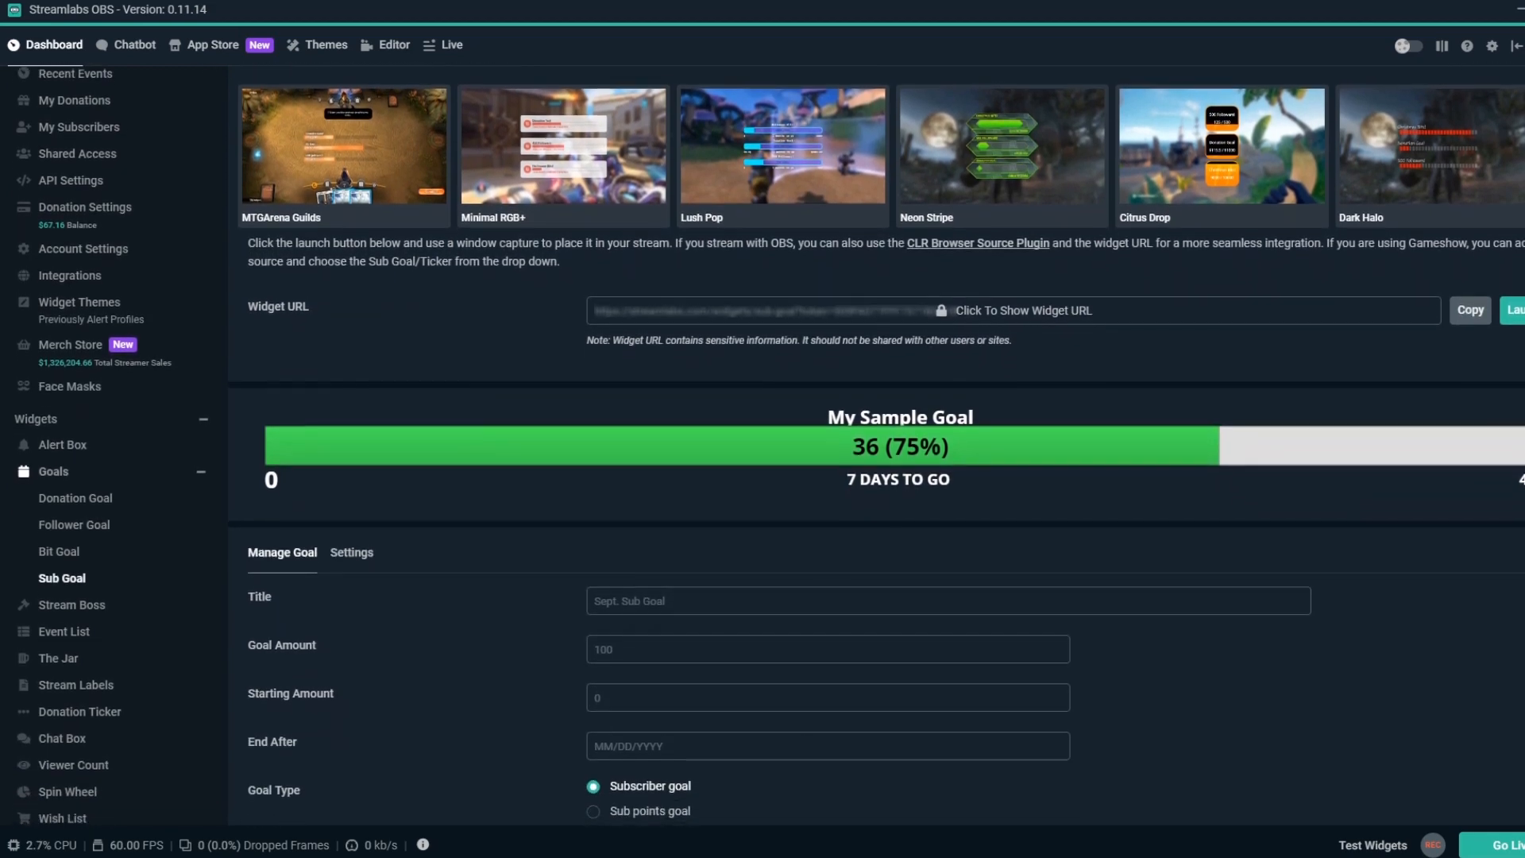
{"action": "scroll", "scroll_direction": "down", "scroll_amount": 3}
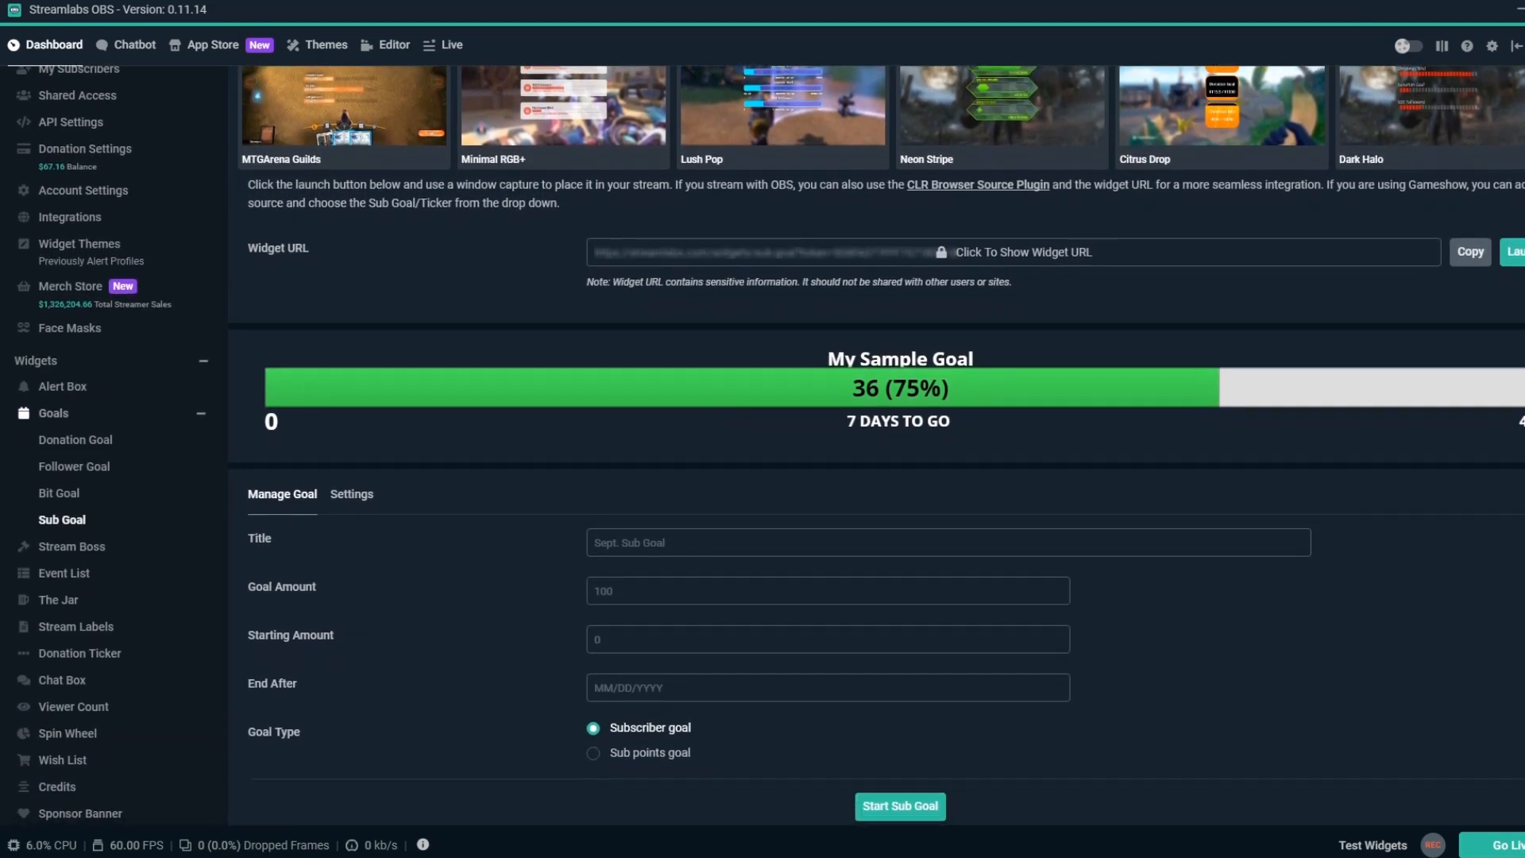
{"action": "scroll", "scroll_direction": "down", "scroll_amount": 3}
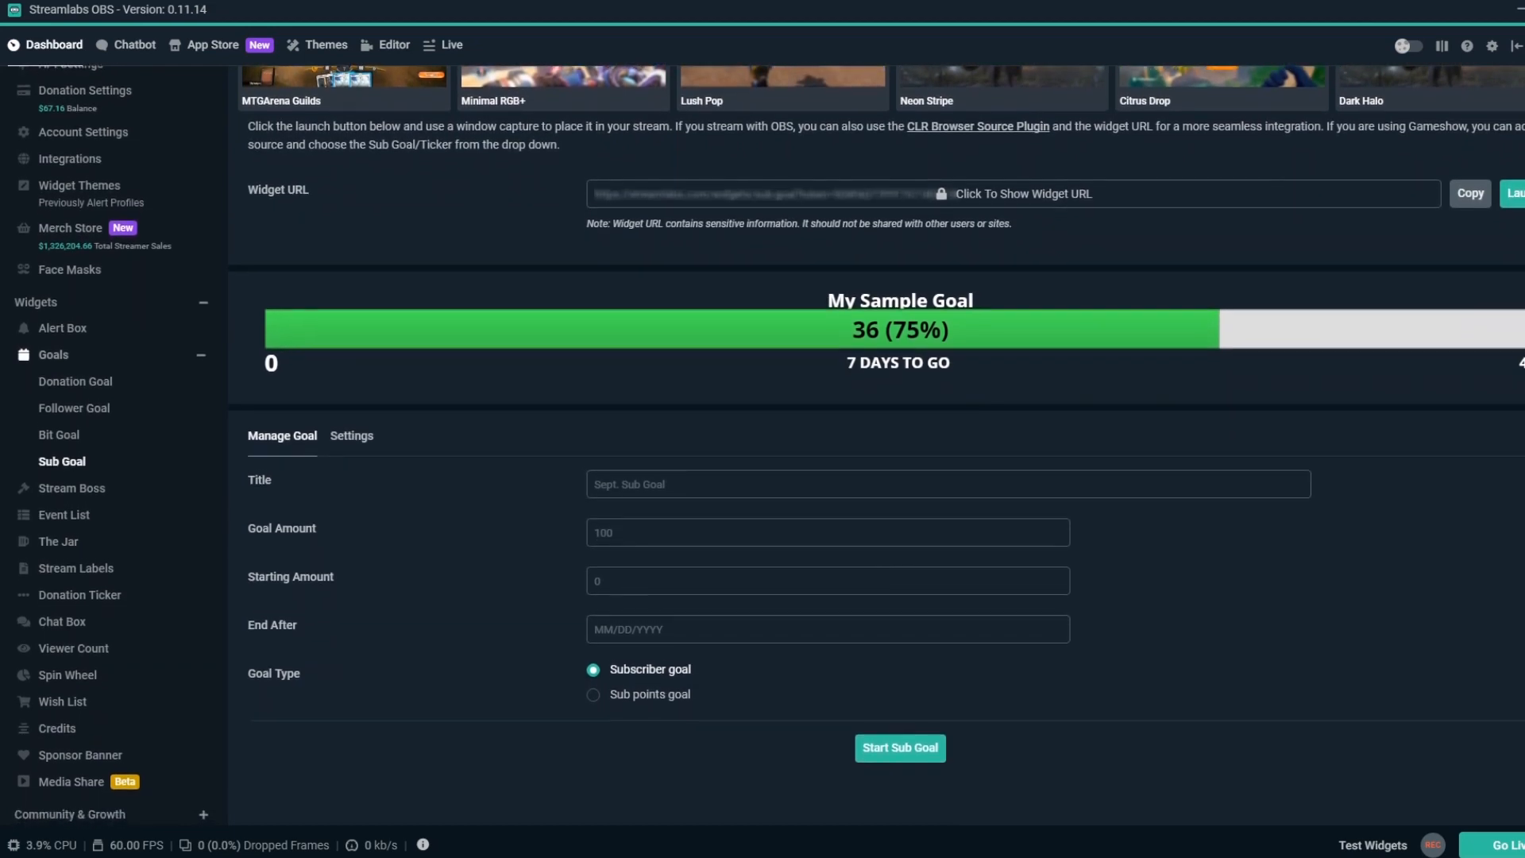
{"action": "left_click", "coordinate": [394, 45]}
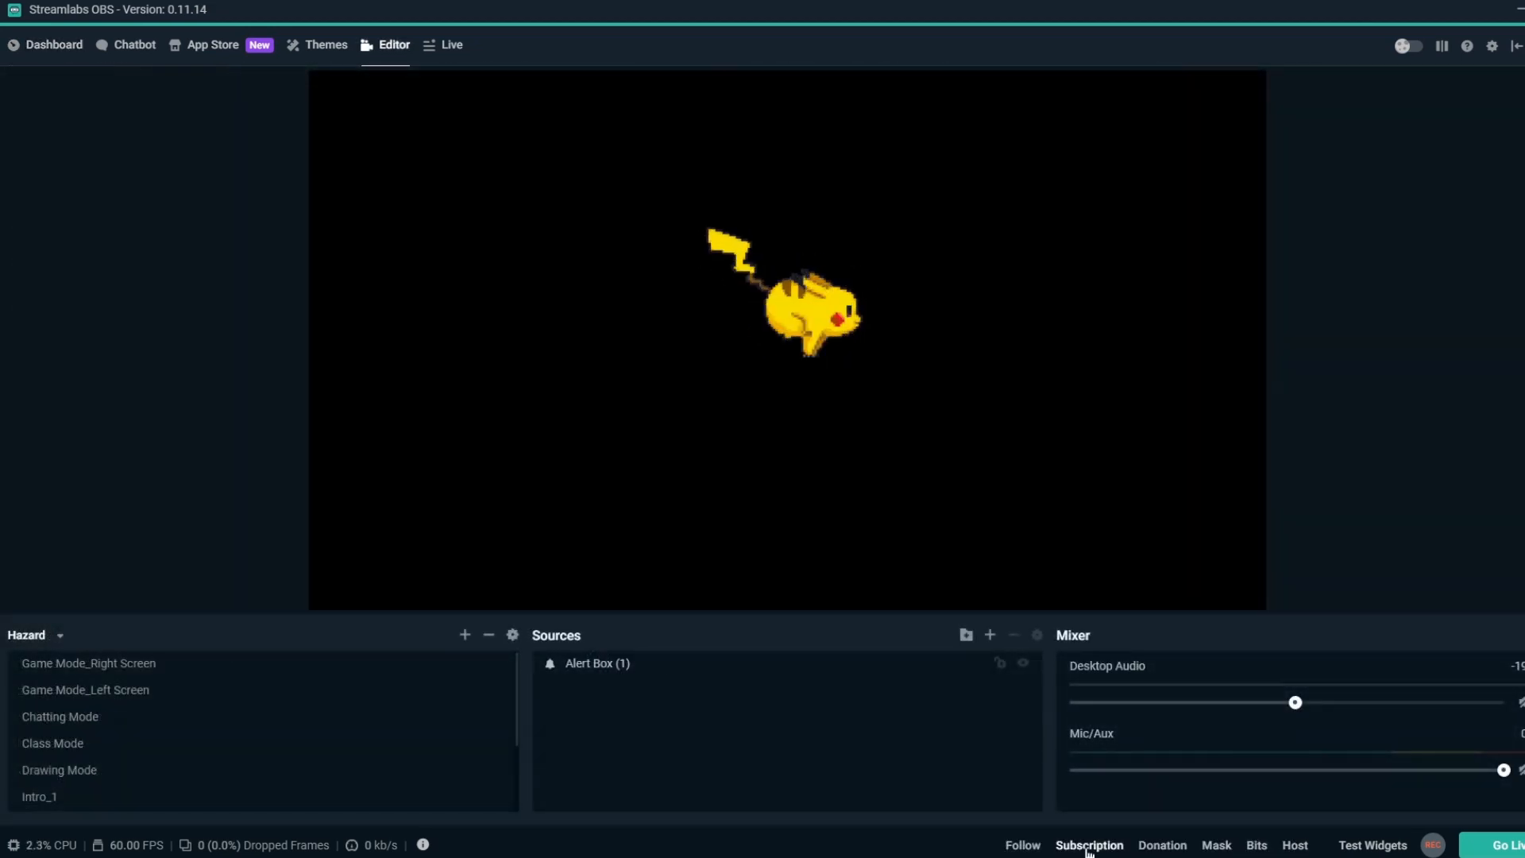
{"action": "left_click", "coordinate": [1088, 845]}
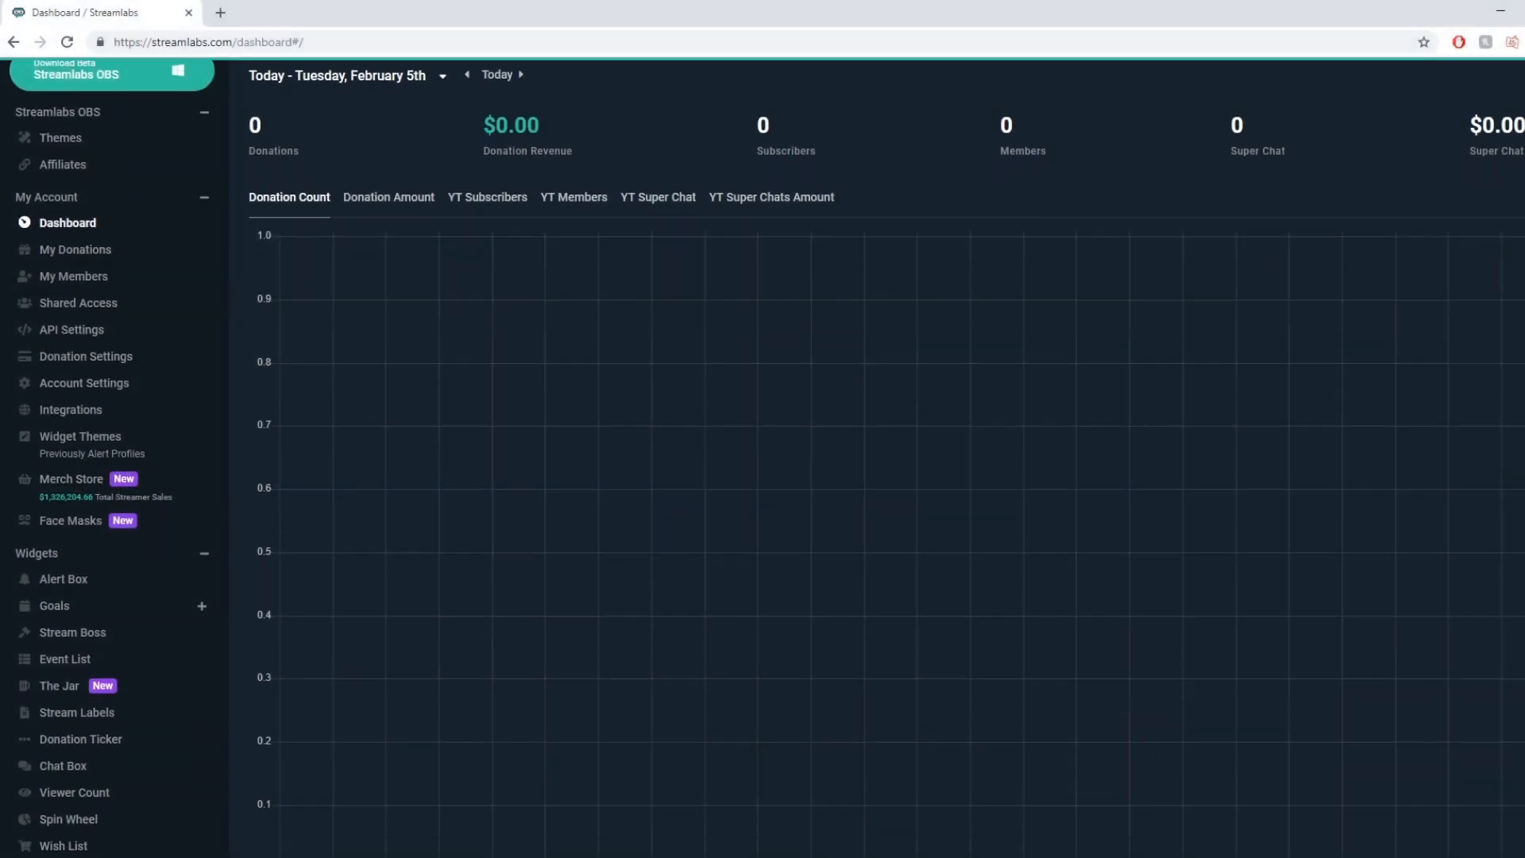
Browse the Member Goal widget page on the Streamlabs web dashboard
{"action": "scroll", "scroll_direction": "down", "scroll_amount": 3}
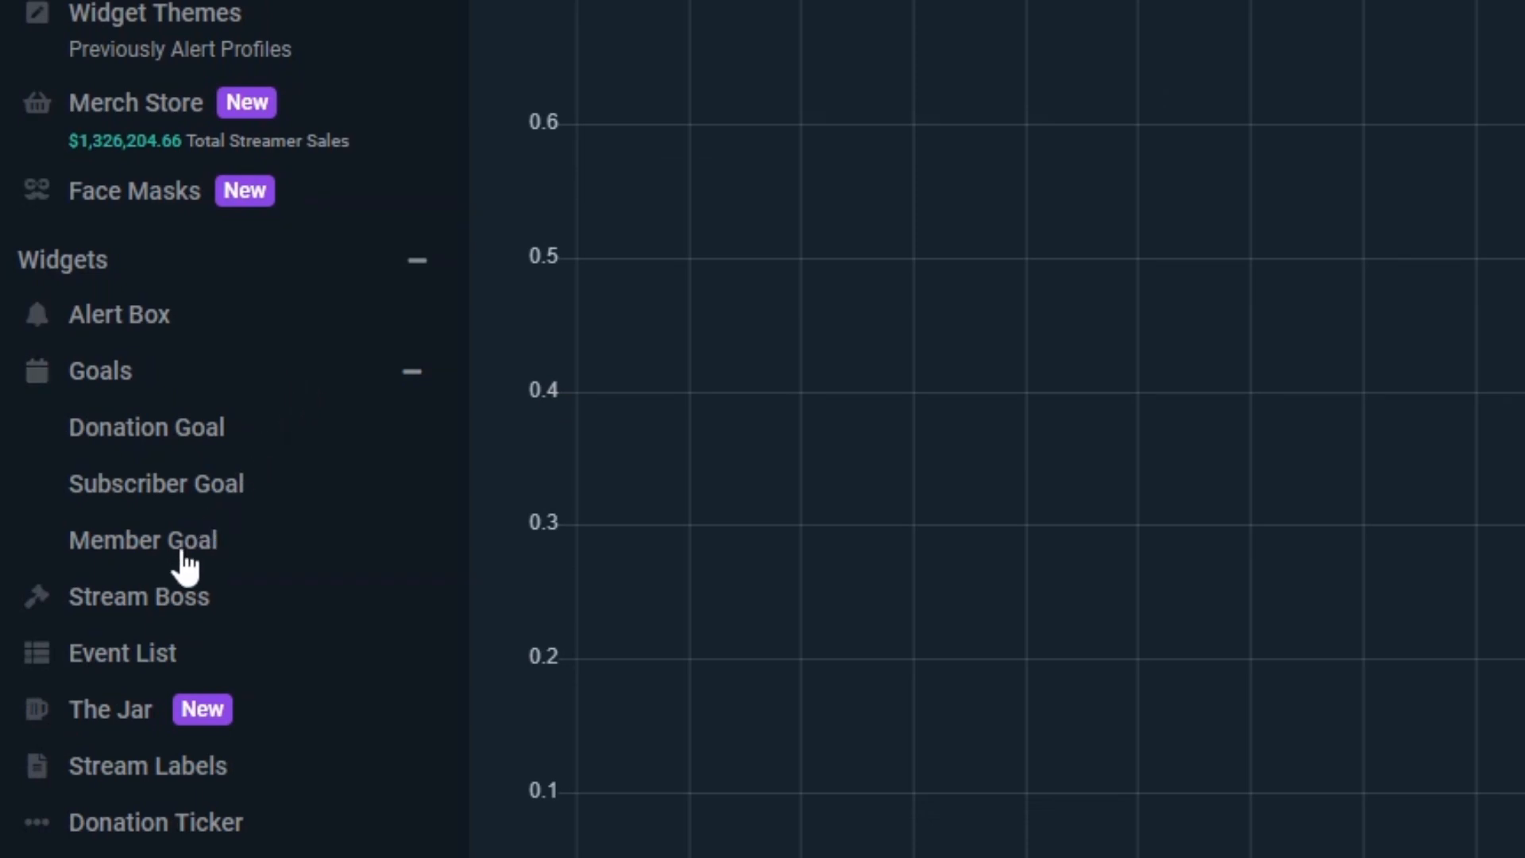
{"action": "left_click", "coordinate": [142, 540]}
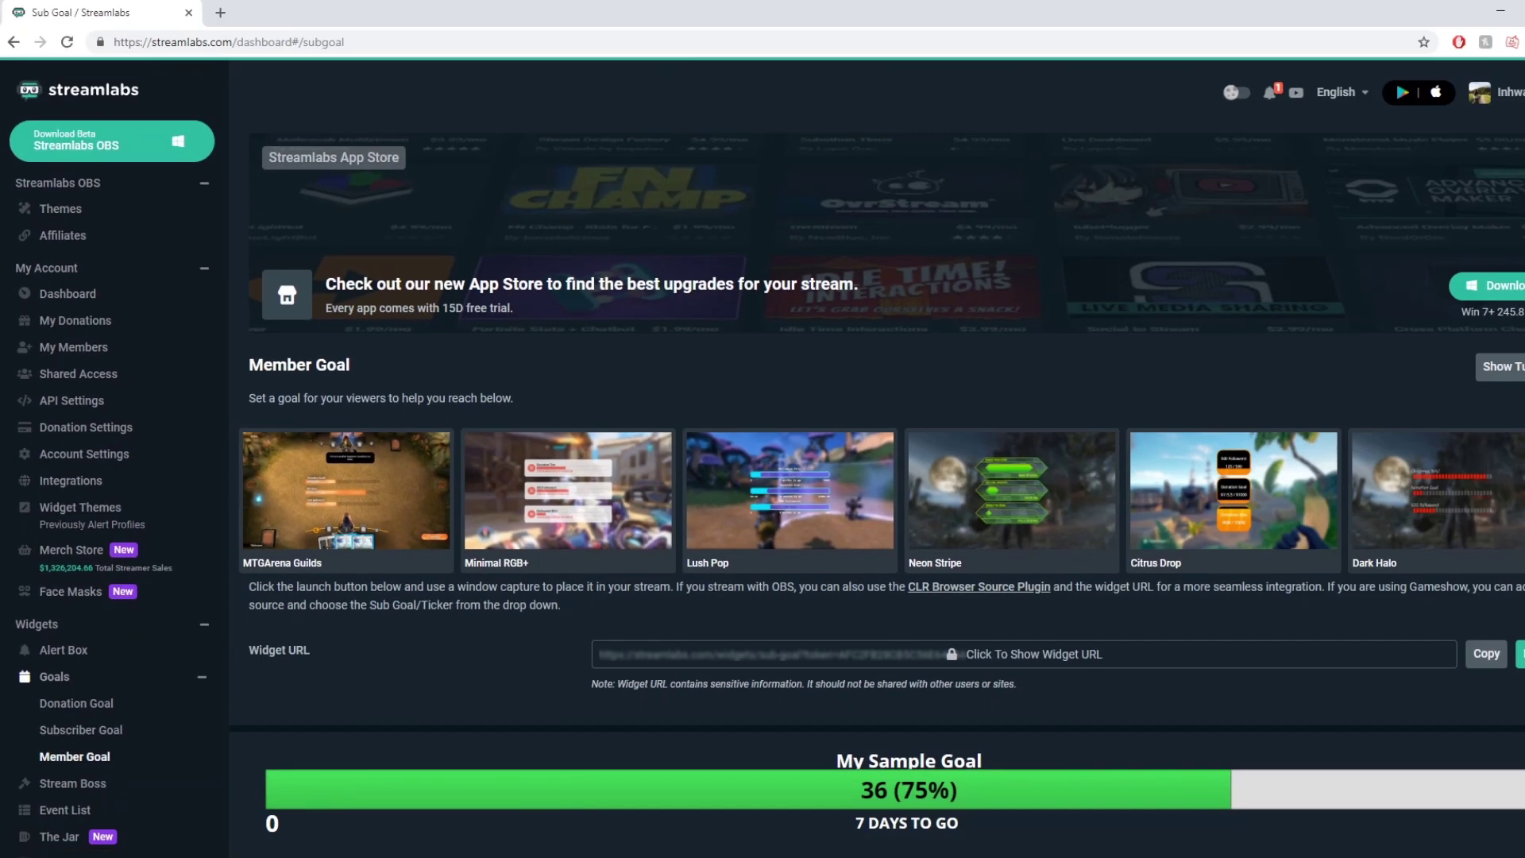
{"action": "scroll", "scroll_direction": "down", "scroll_amount": 3}
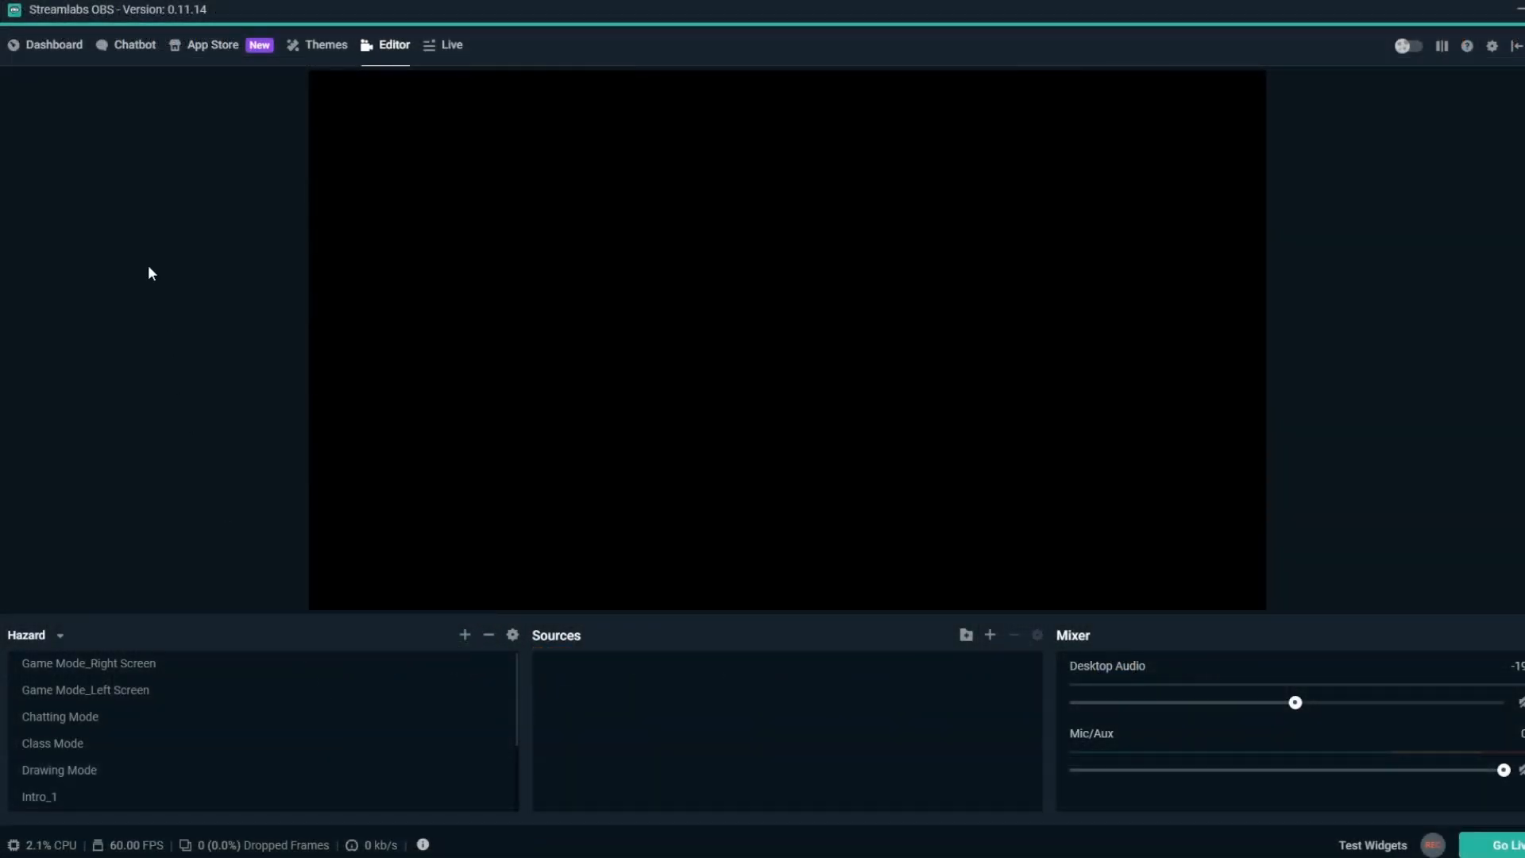
Return to the dashboard and bring up the Goals > Sub Goal widget page
{"action": "left_click", "coordinate": [53, 44]}
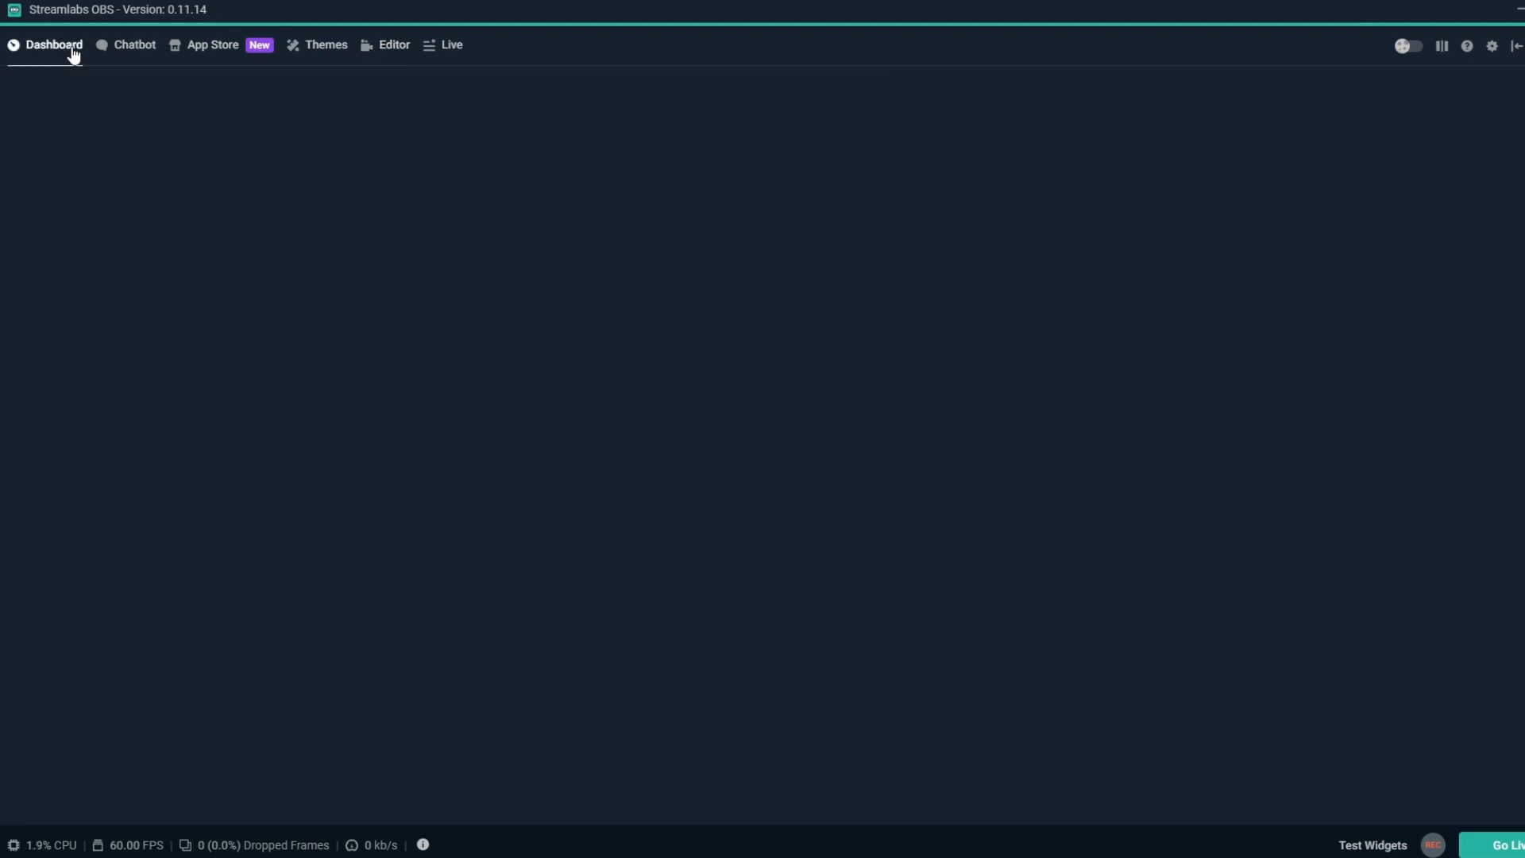
{"action": "left_click", "coordinate": [49, 45]}
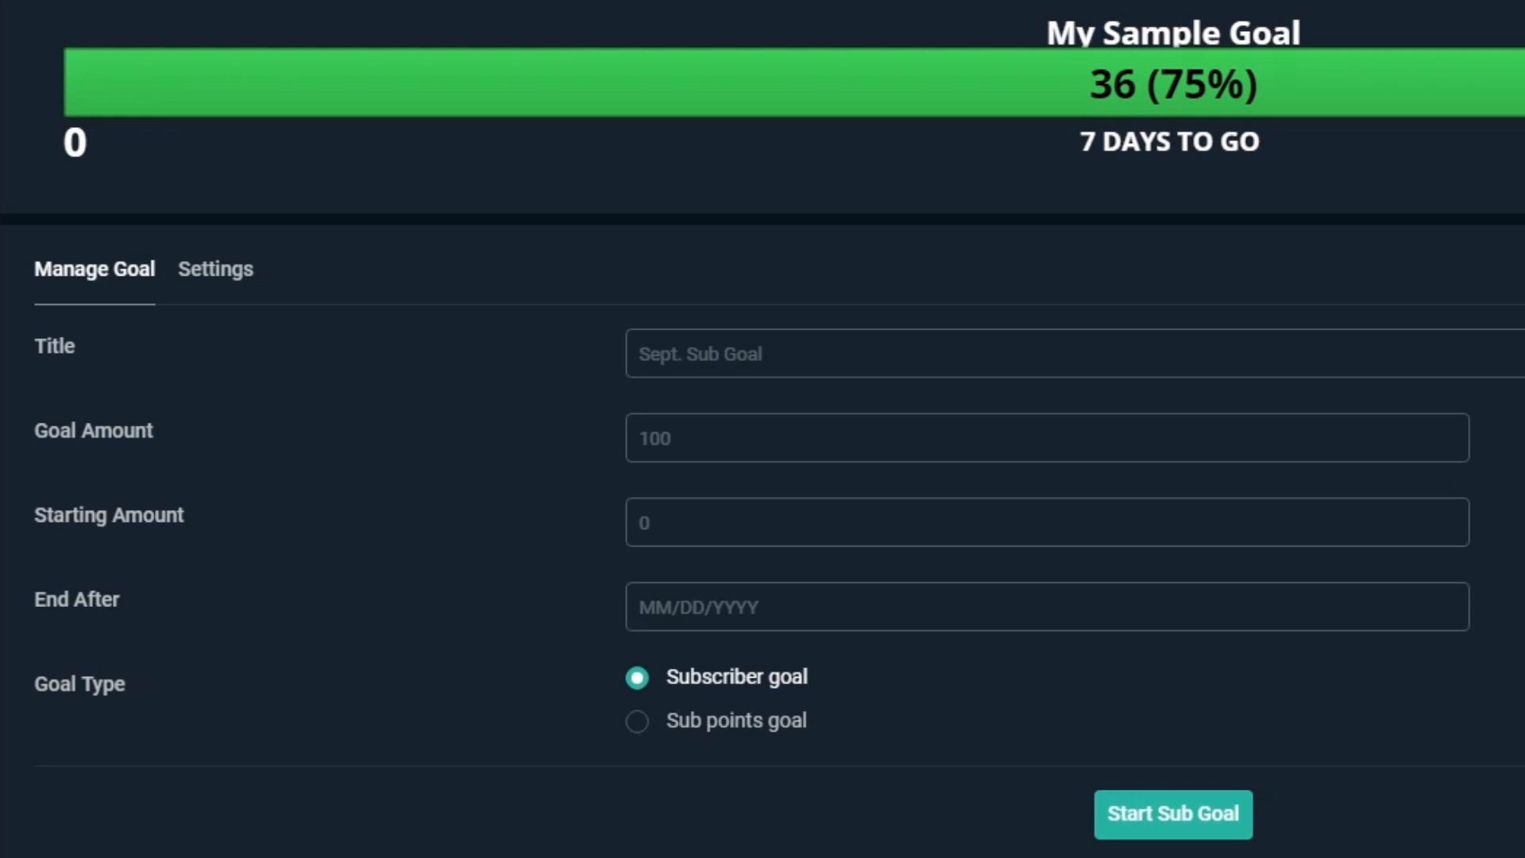
Title the goal 'Monthly Sub Goal' with goal amount 100 and starting amount 0
{"action": "type", "text": "Monthly"}
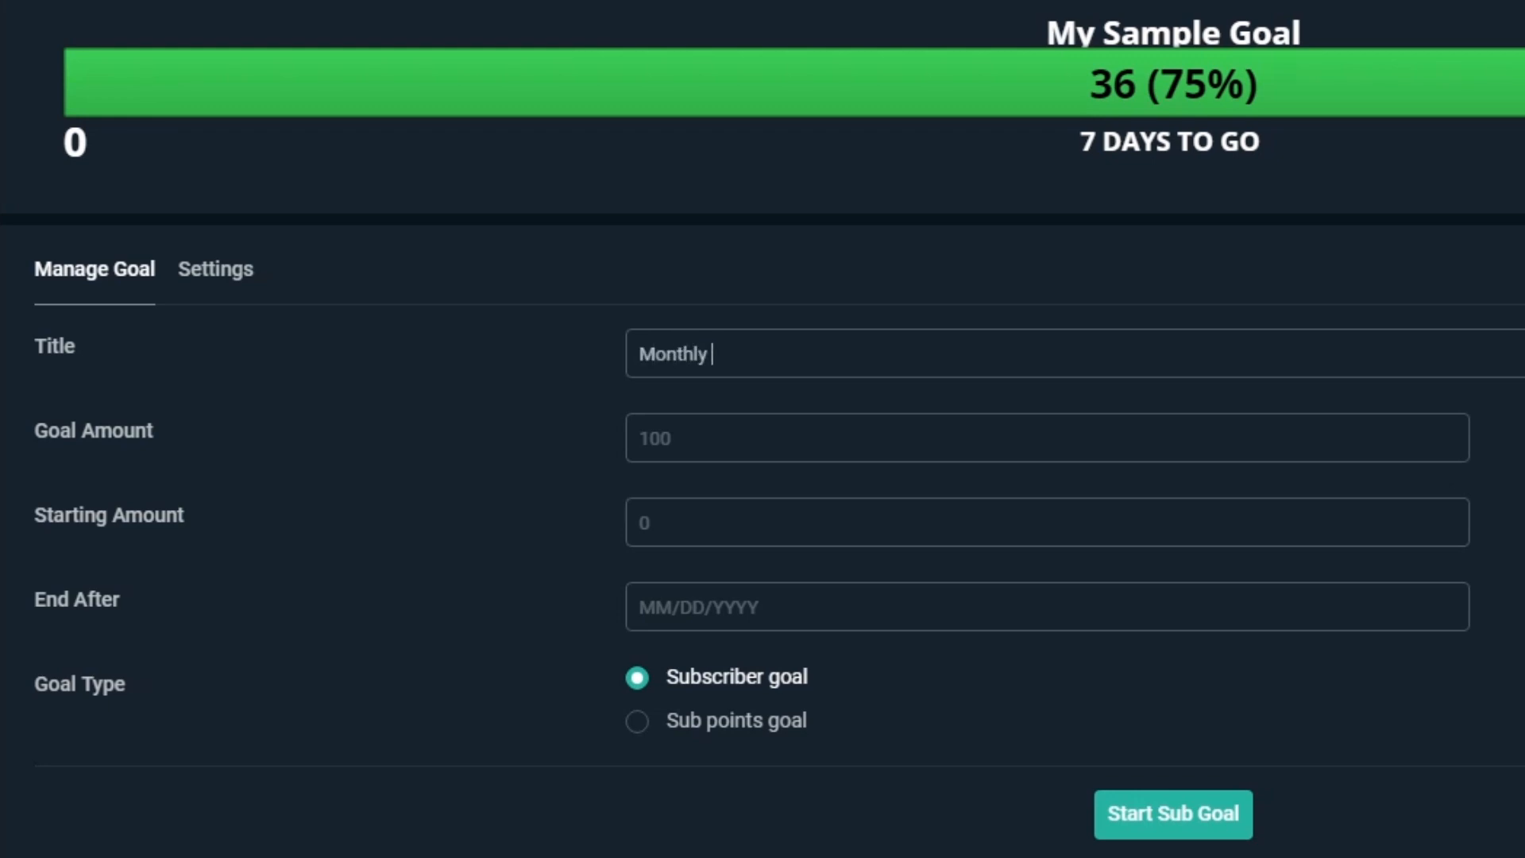
{"action": "type", "text": "Sub Goal"}
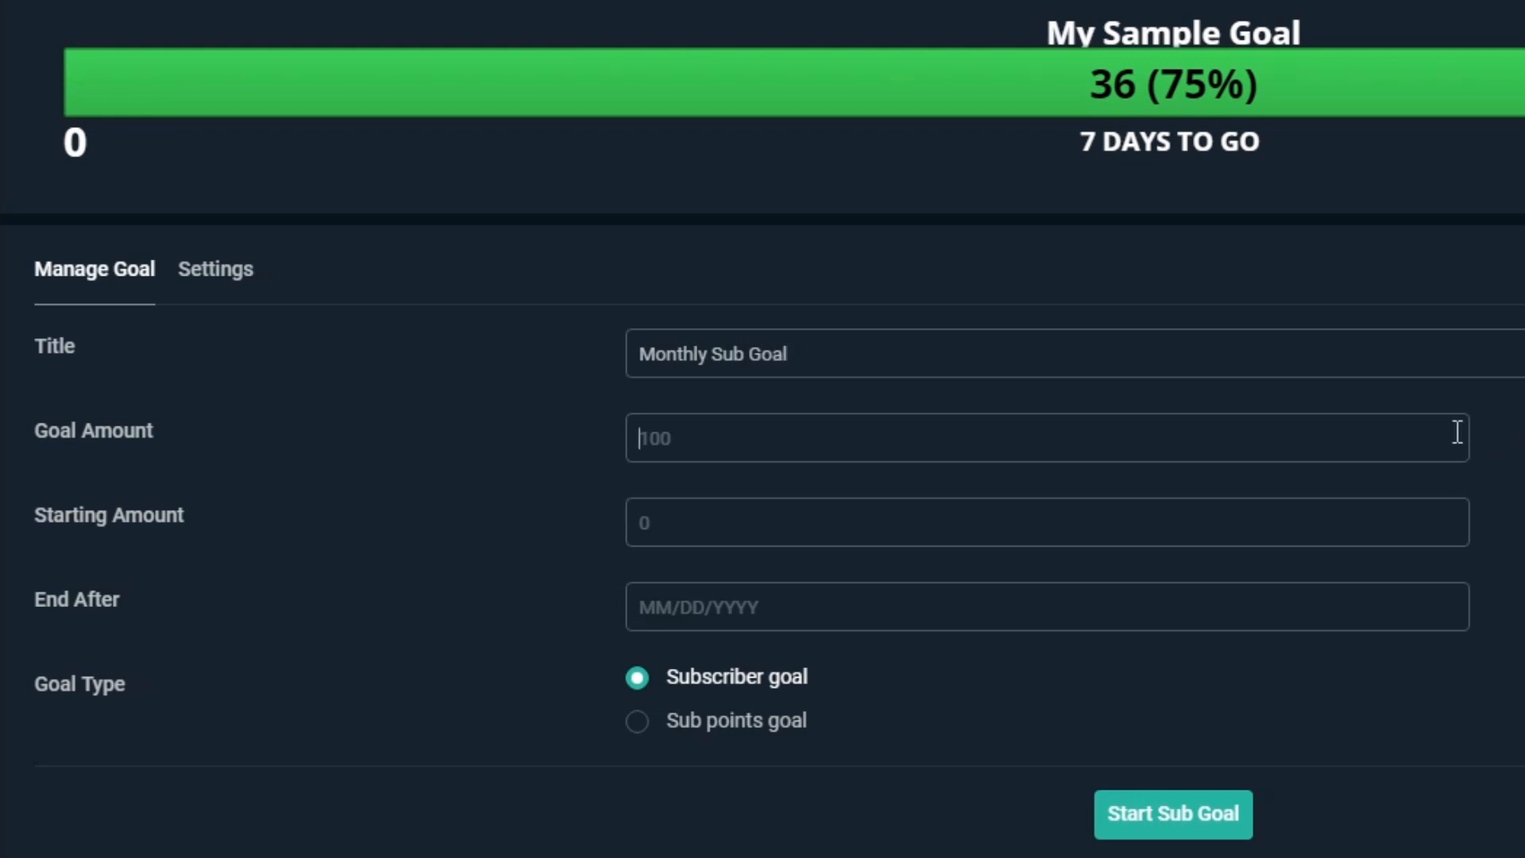
{"action": "type", "text": "100"}
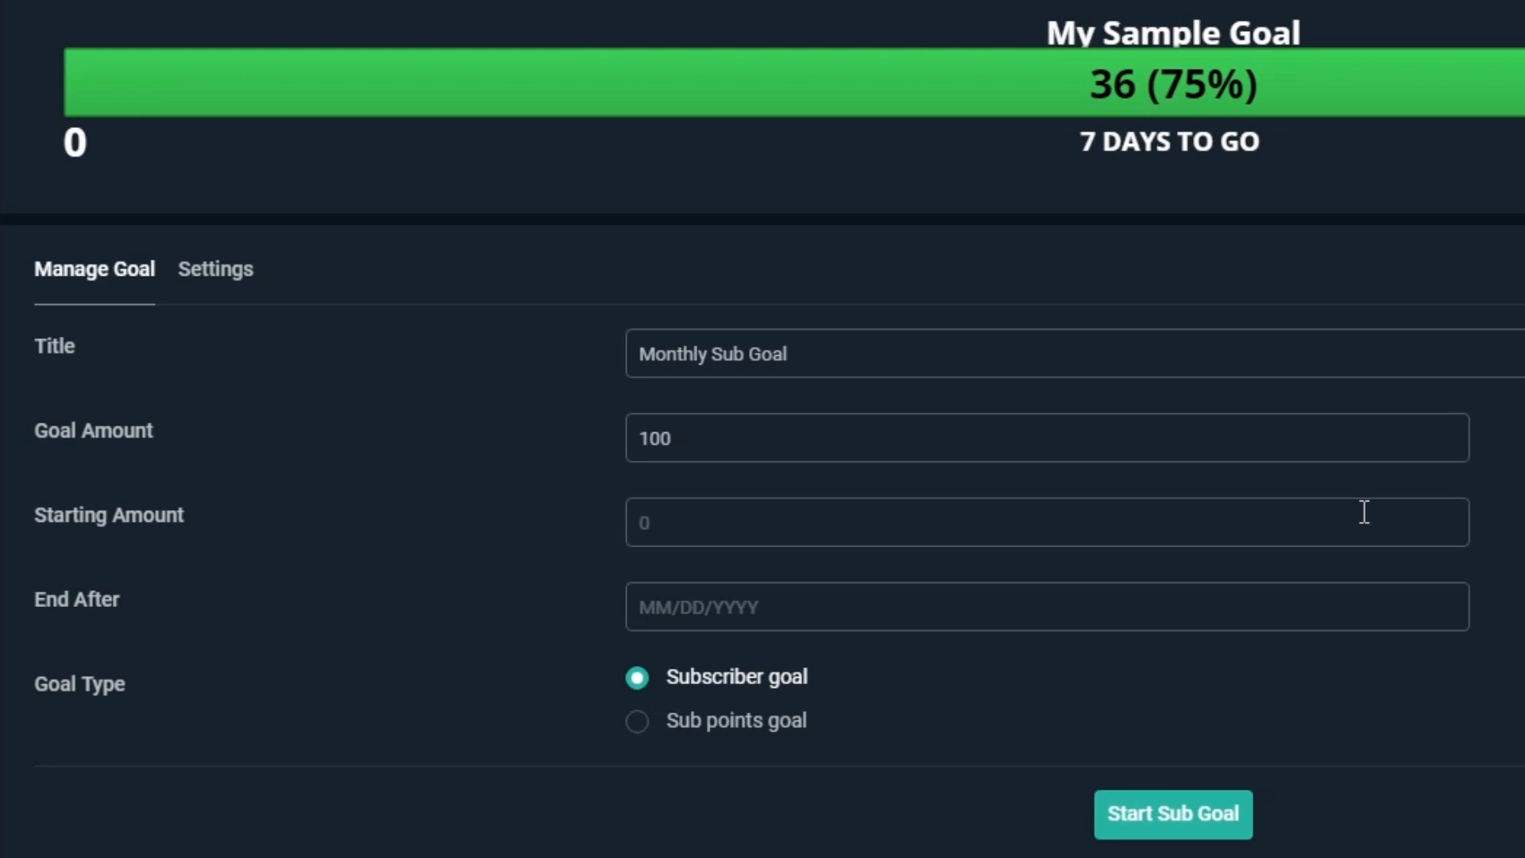
{"action": "mouse_move", "coordinate": [1318, 613]}
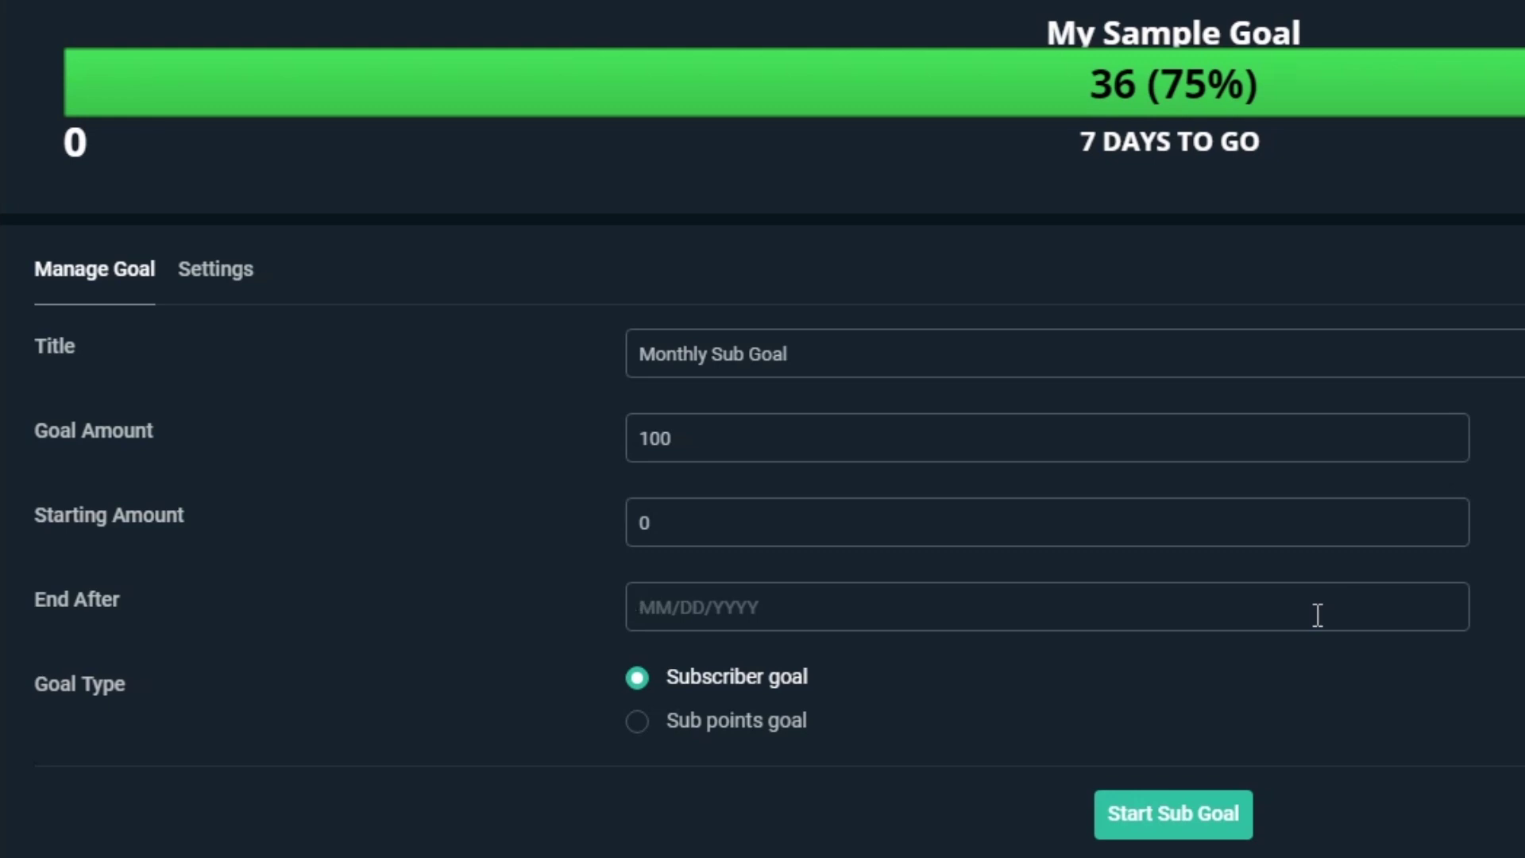
Set the end date to 02/28/2019, keep the Subscriber goal type, and start the goal
{"action": "type", "text": "02/28/2"}
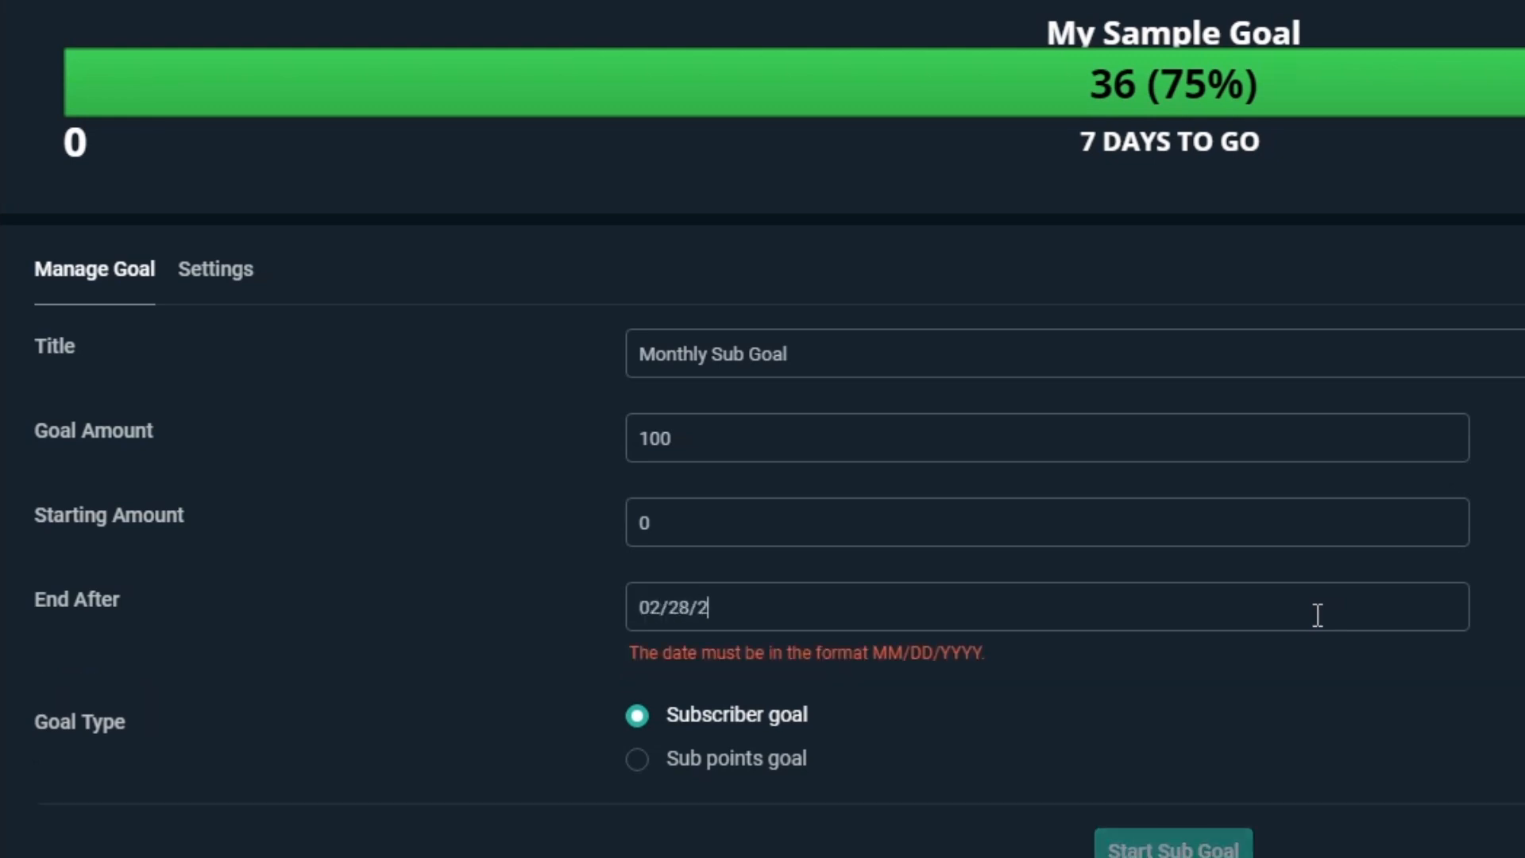
{"action": "type", "text": "019"}
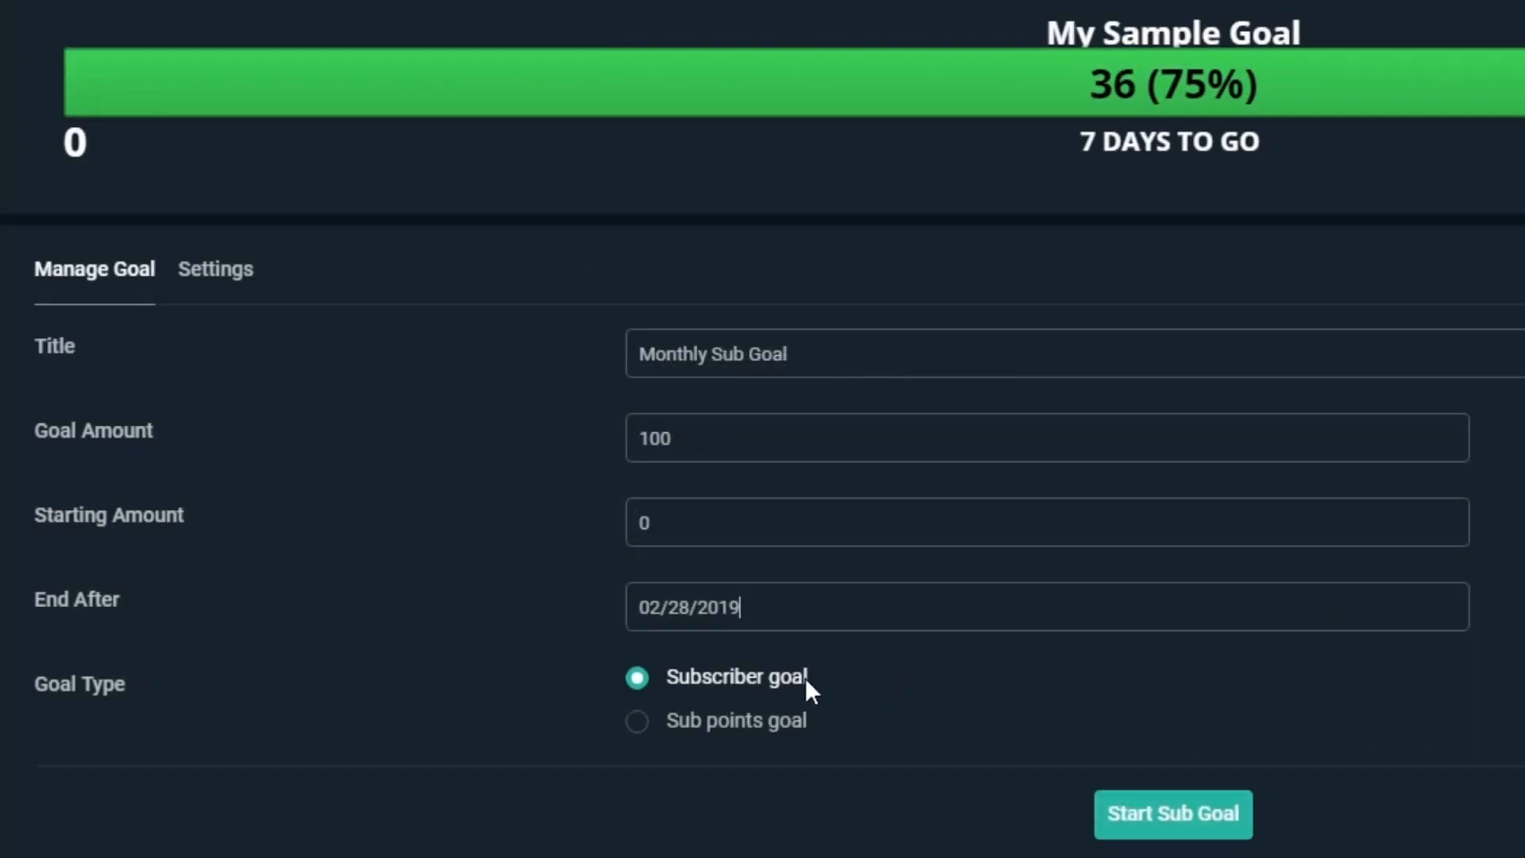
{"action": "left_click", "coordinate": [1172, 814]}
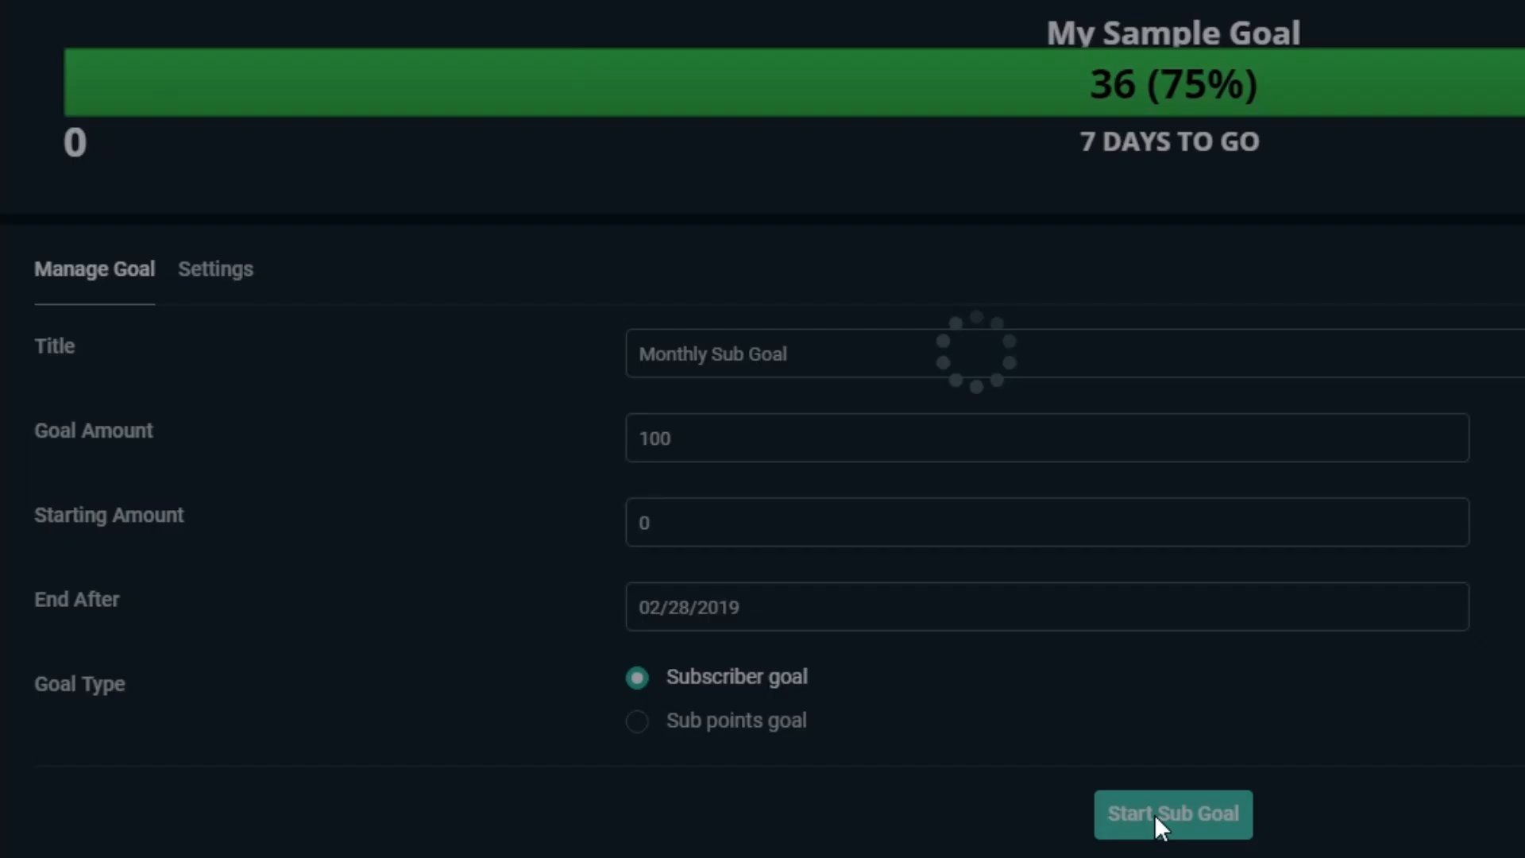
{"action": "left_click", "coordinate": [1173, 813]}
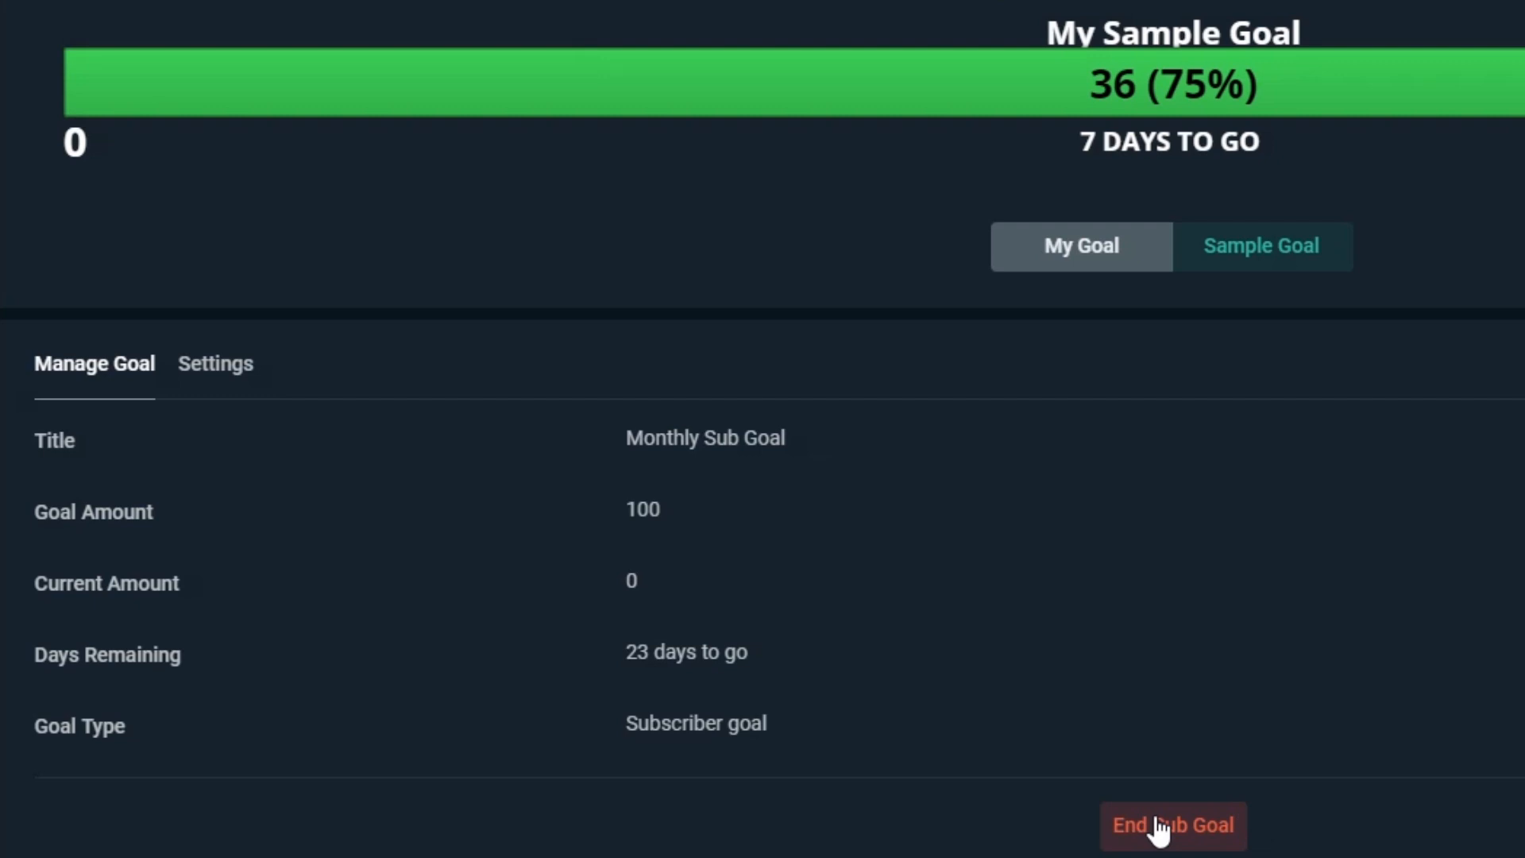
{"action": "mouse_move", "coordinate": [784, 611]}
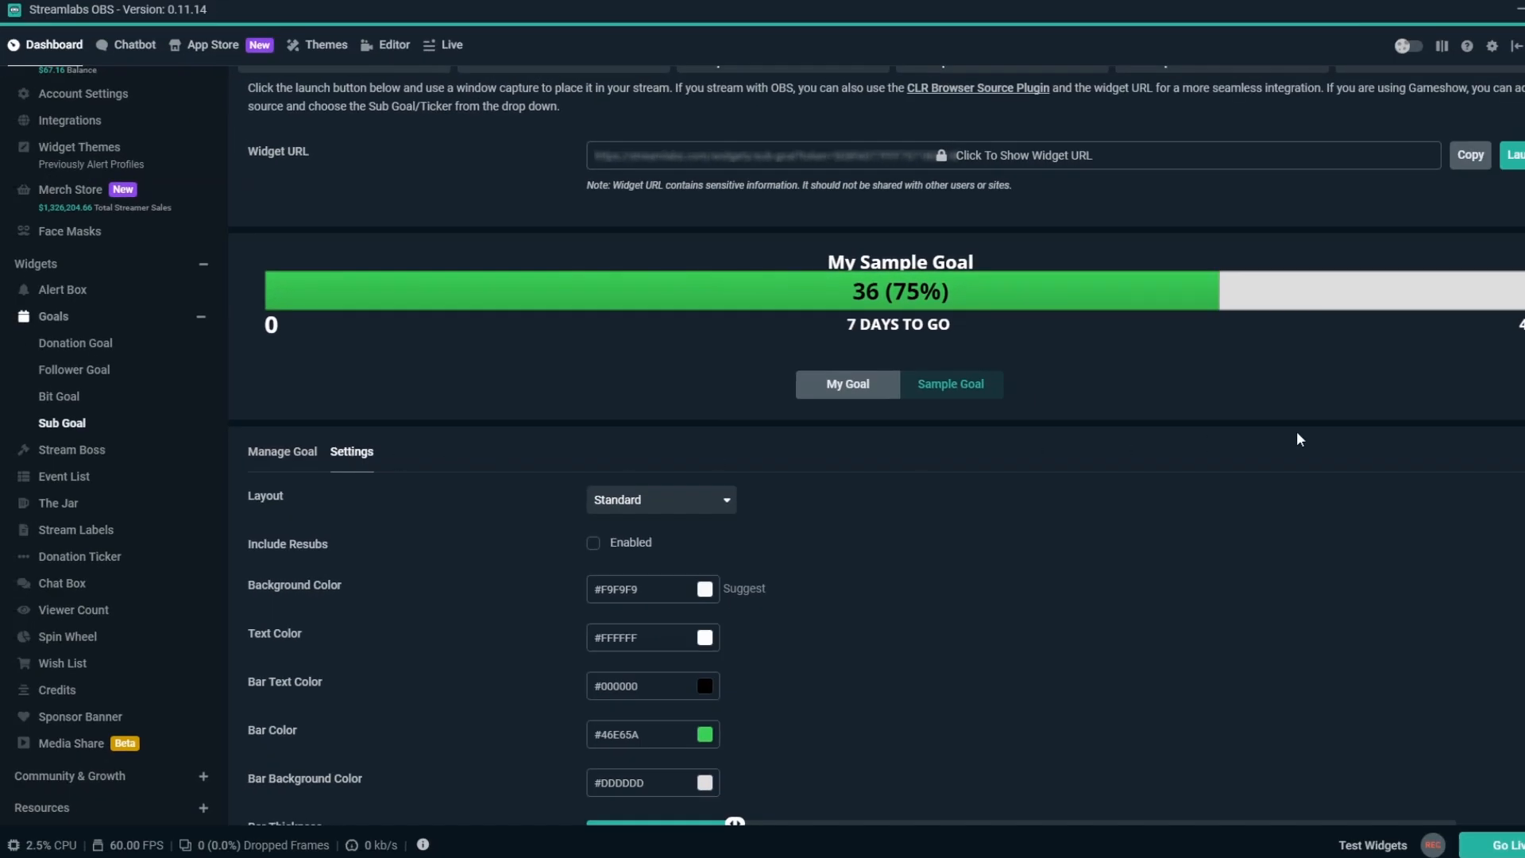
{"action": "scroll", "scroll_direction": "down", "scroll_amount": 3}
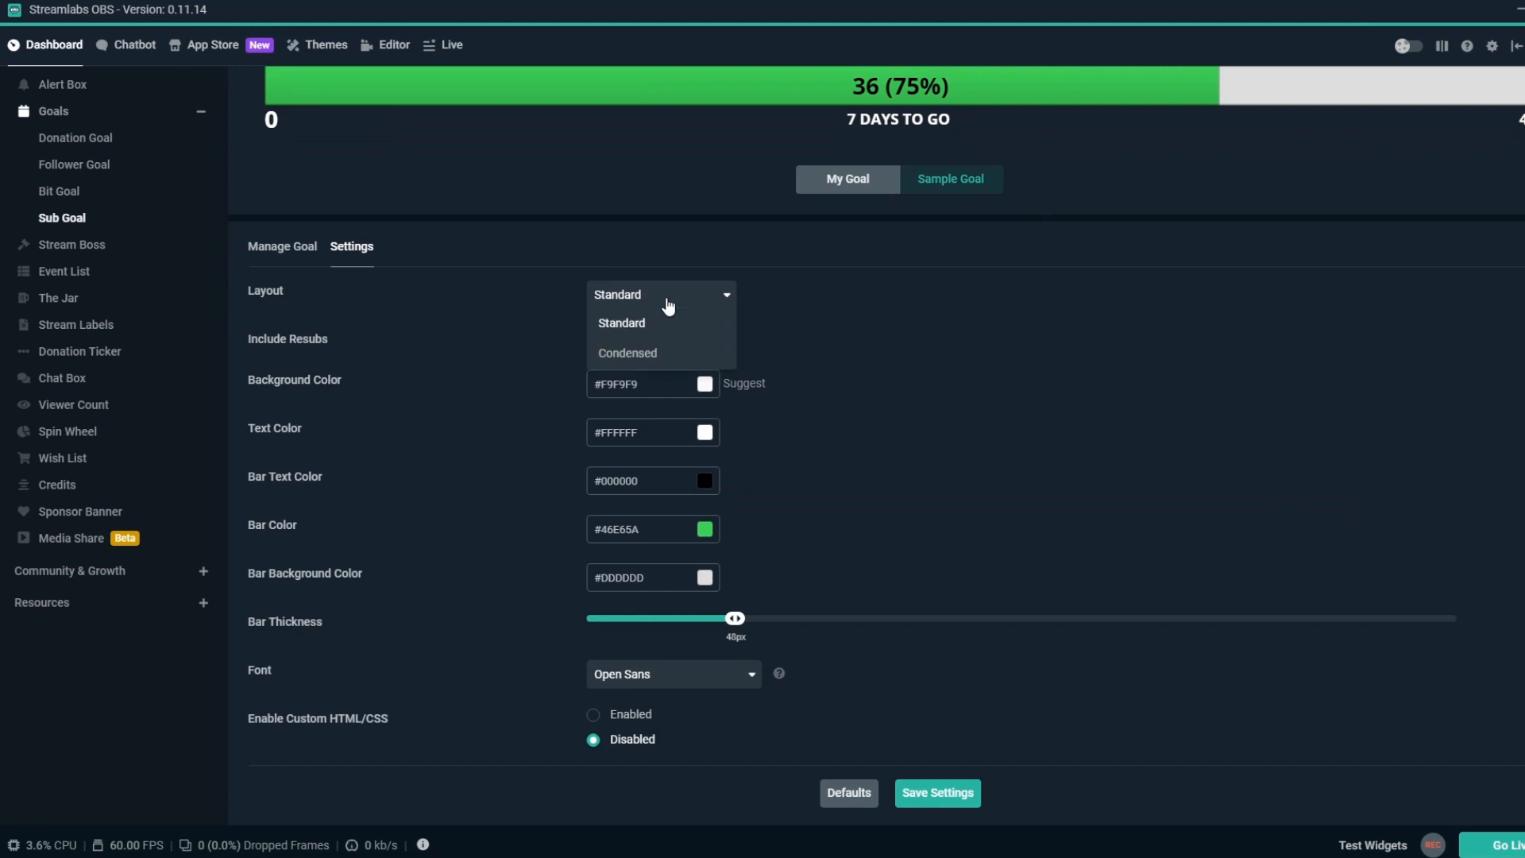
{"action": "left_click", "coordinate": [621, 323]}
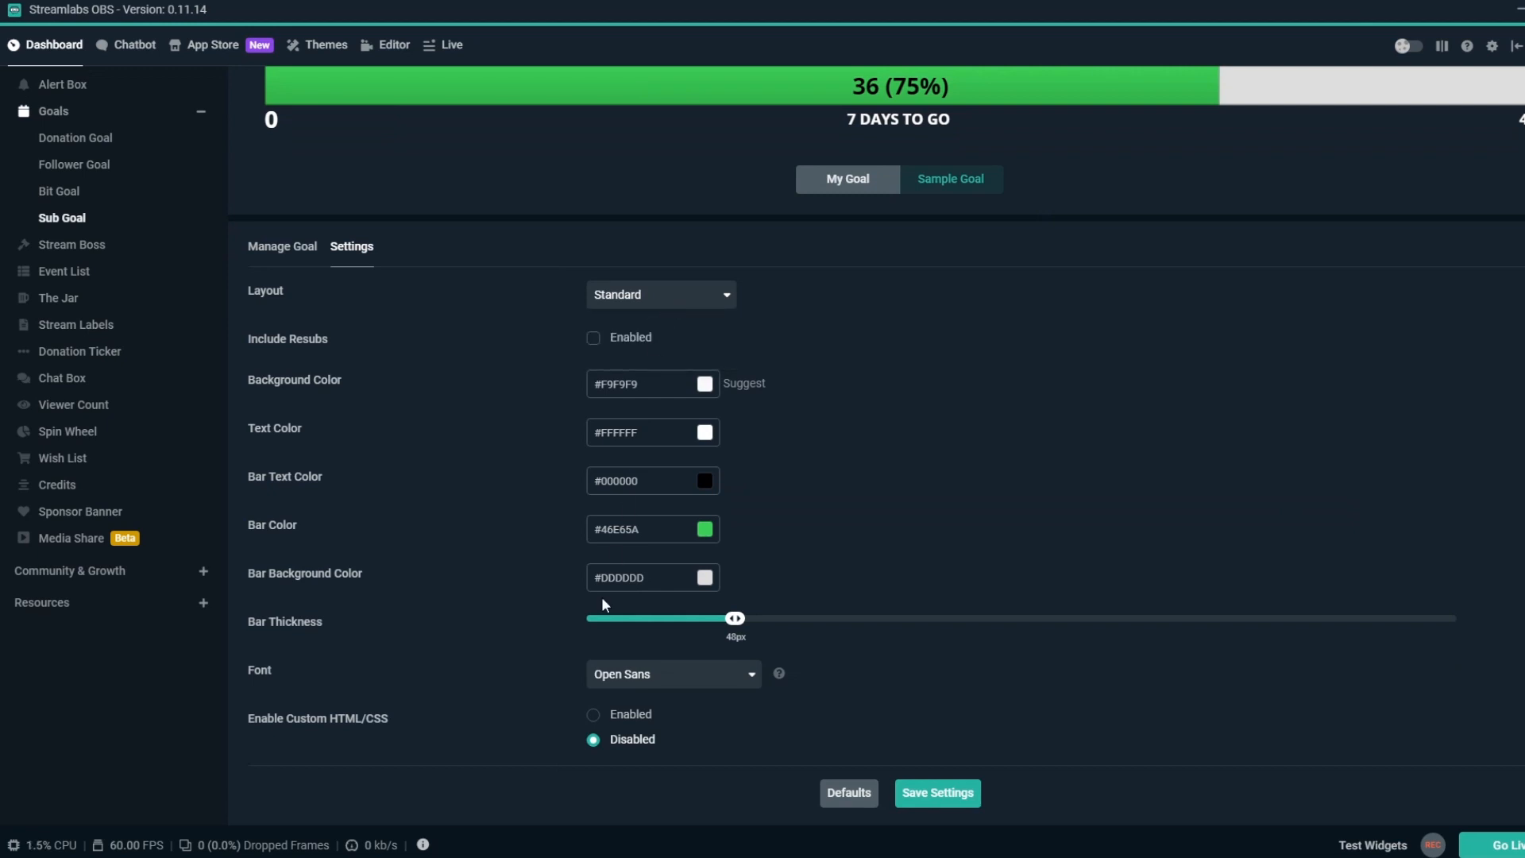
{"action": "left_click", "coordinate": [593, 714]}
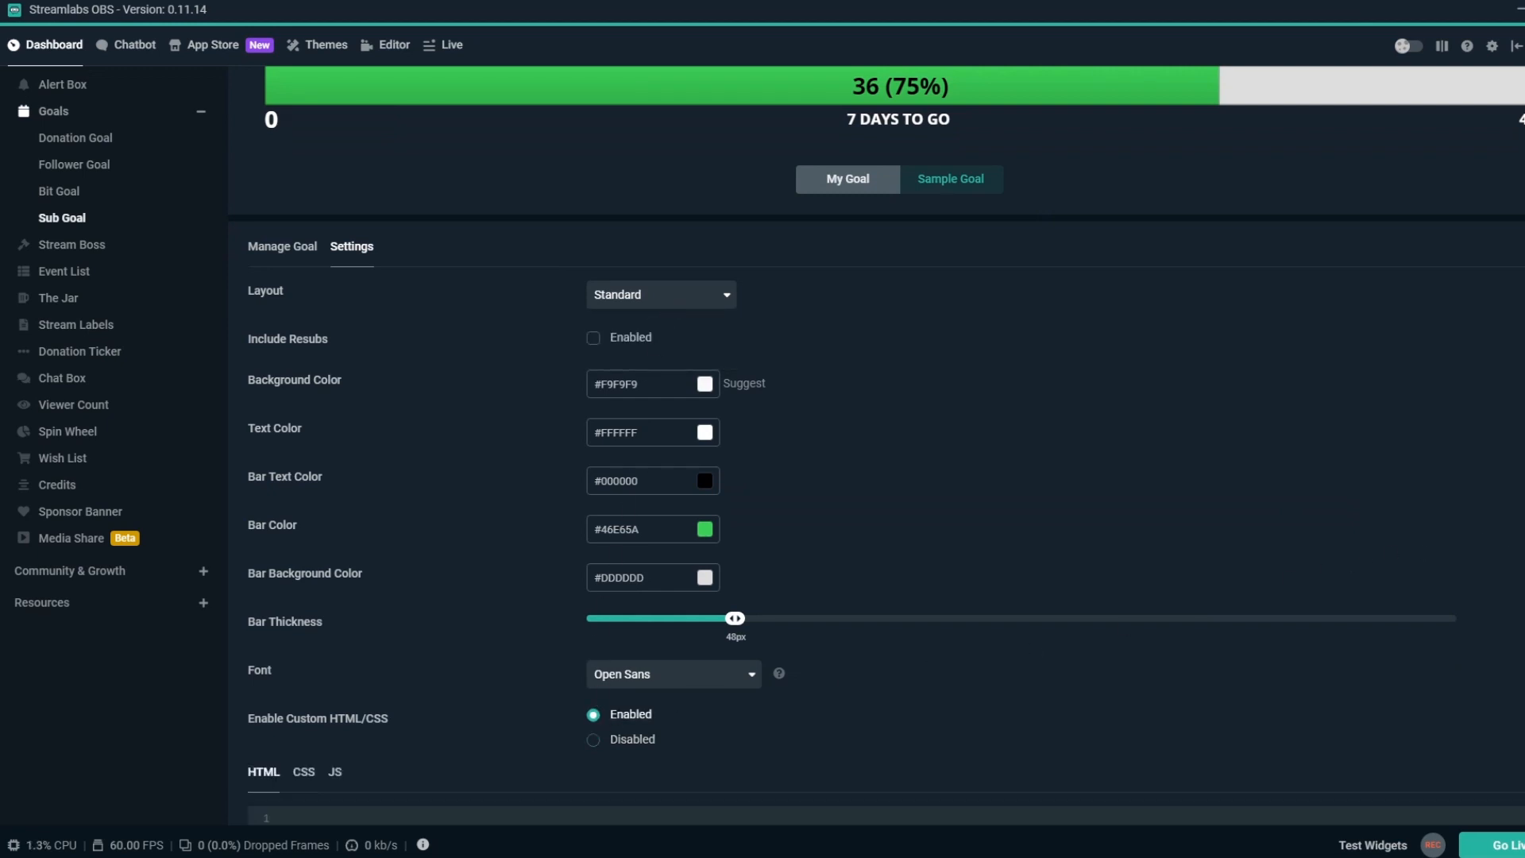
{"action": "scroll", "scroll_direction": "down", "scroll_amount": 3}
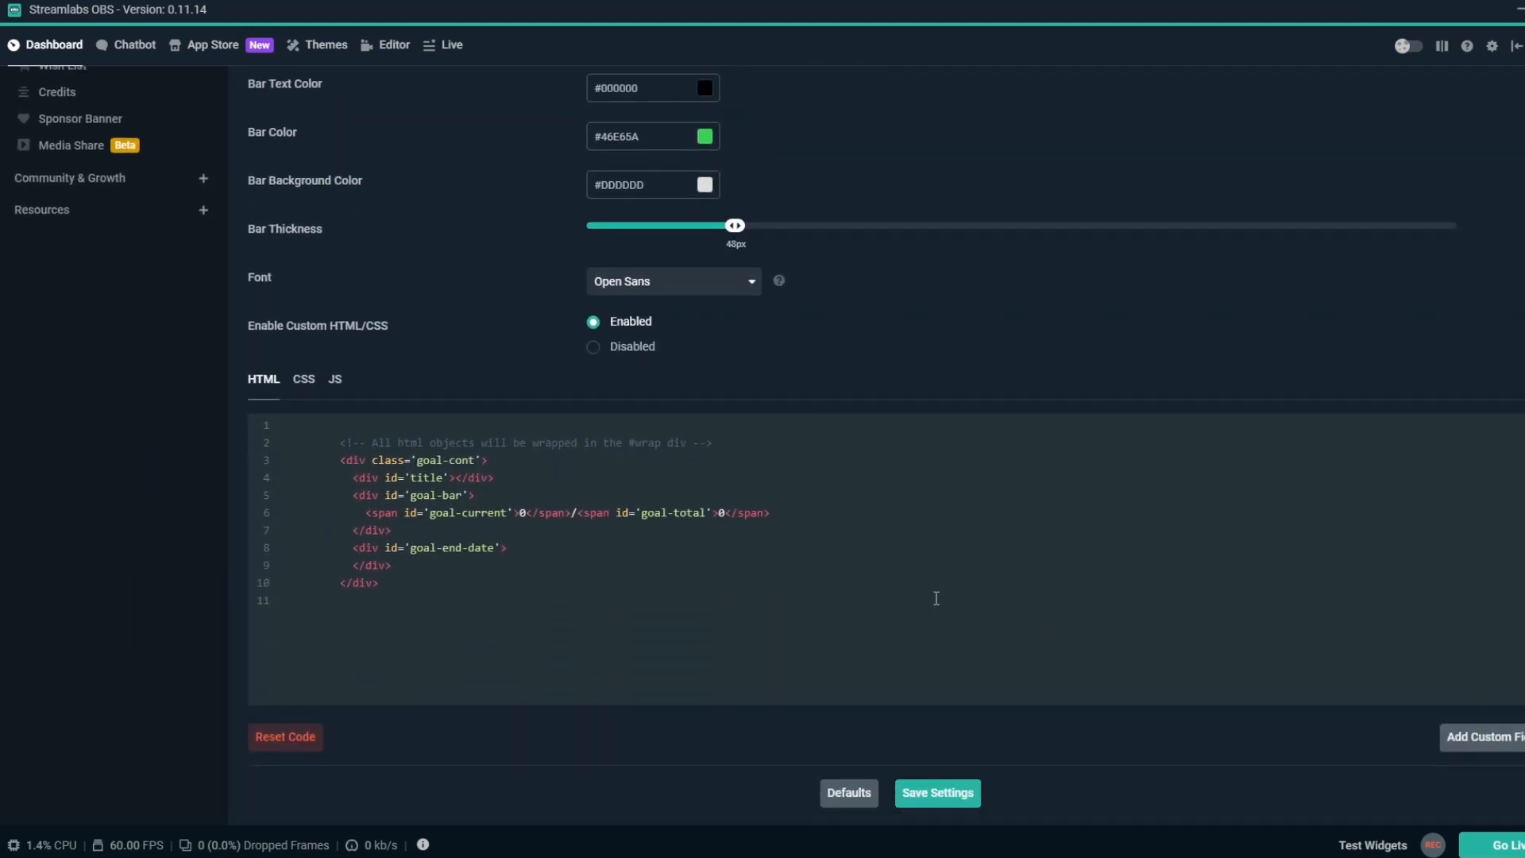
{"action": "left_click", "coordinate": [304, 379]}
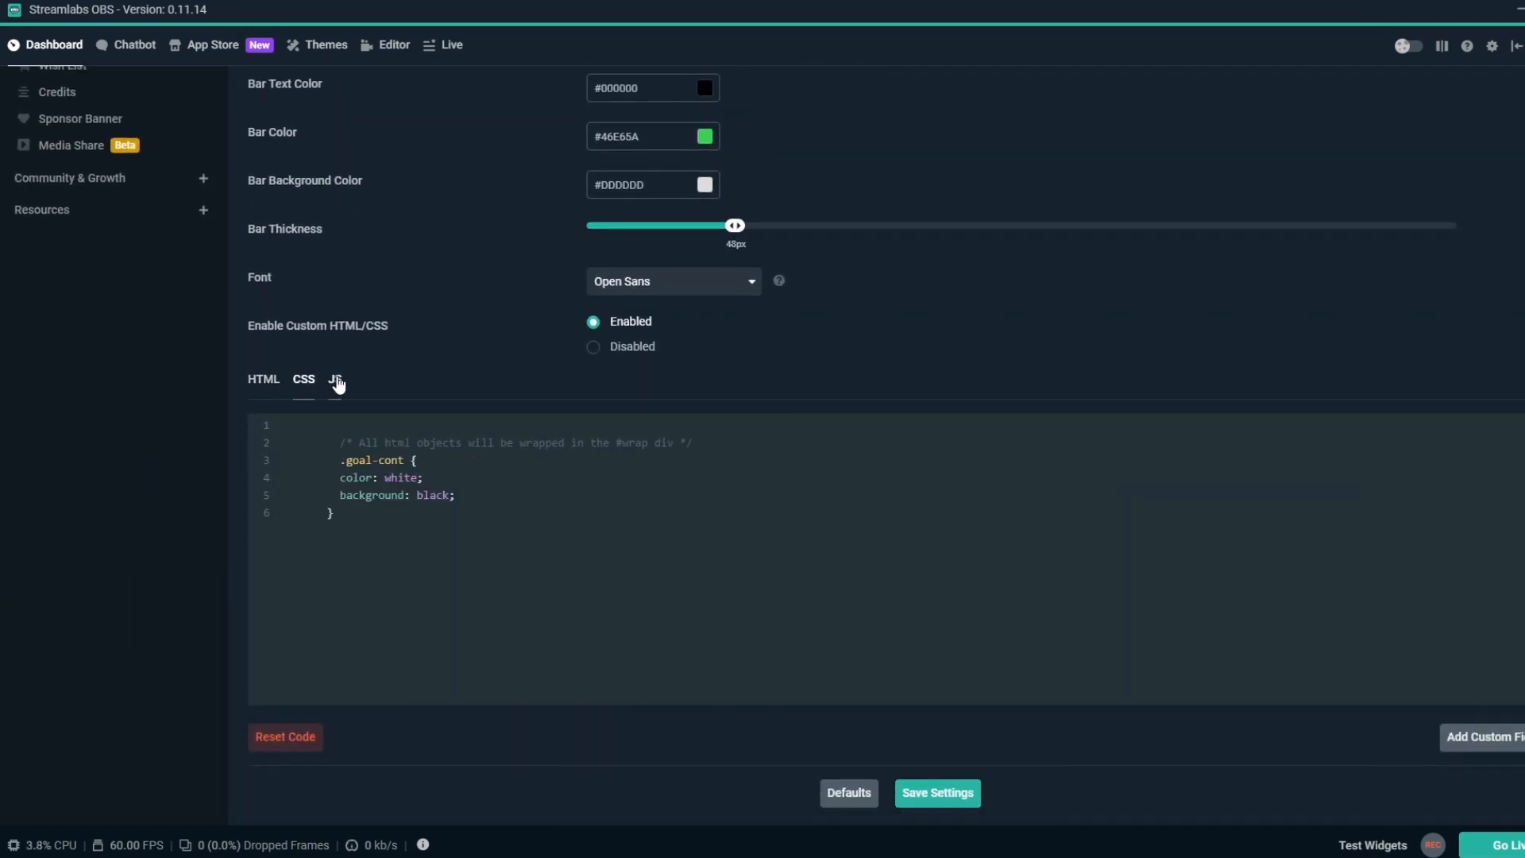
{"action": "left_click", "coordinate": [335, 379]}
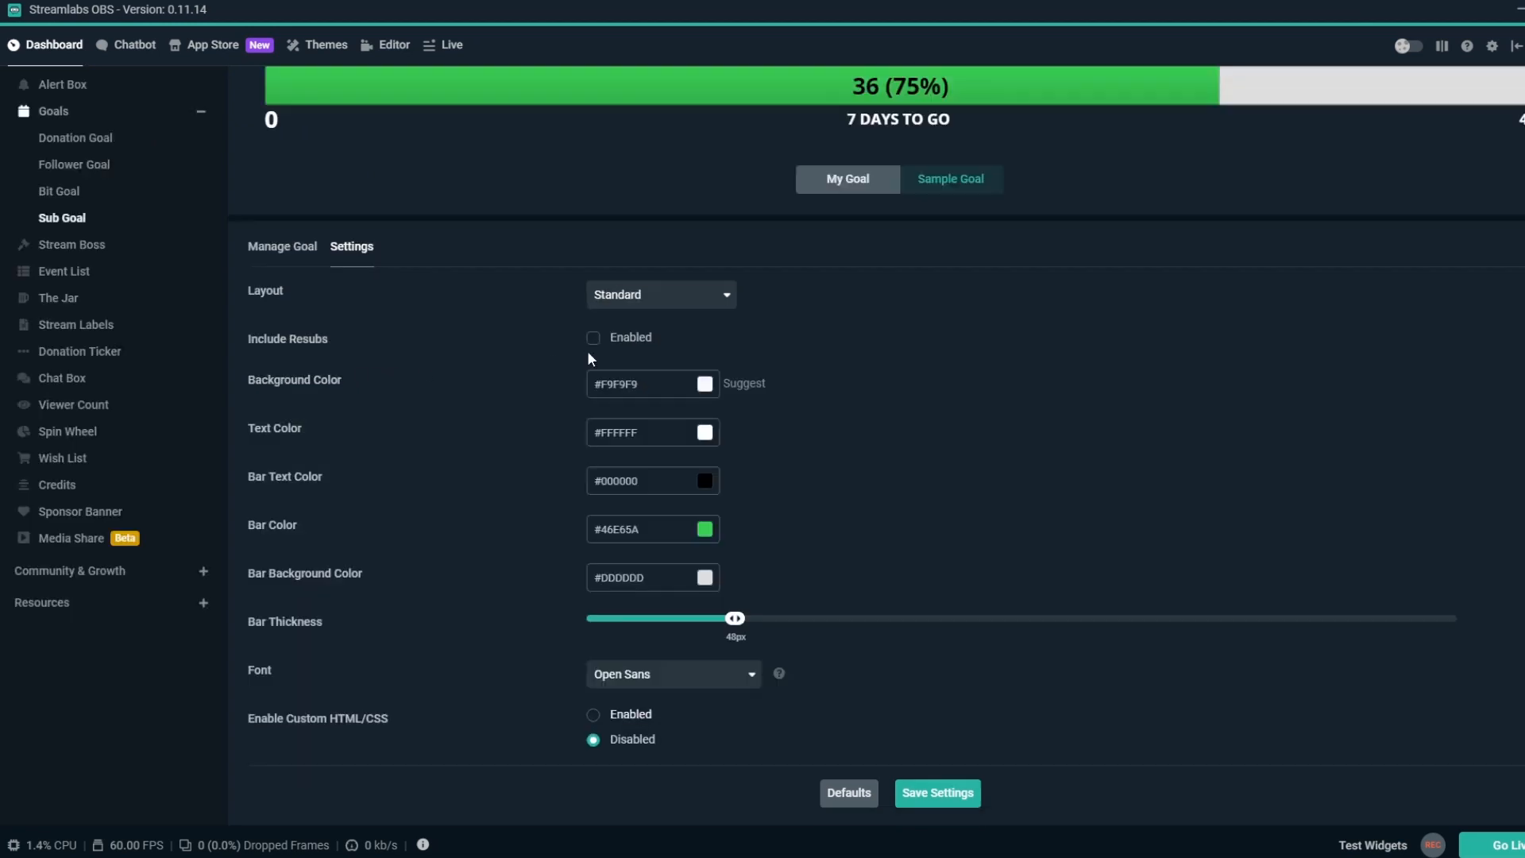
{"action": "left_click", "coordinate": [937, 792]}
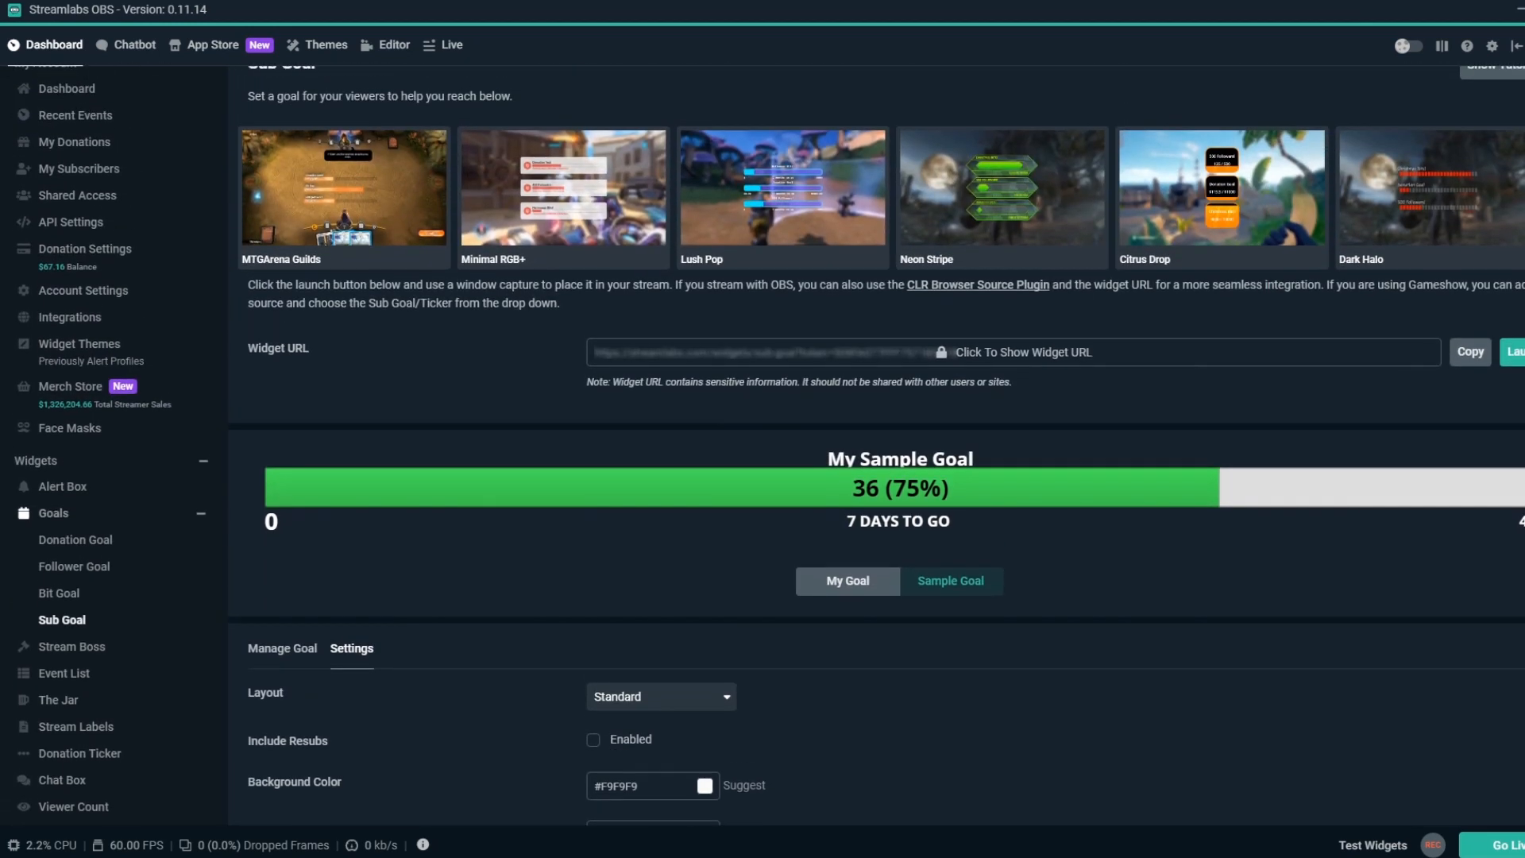
{"action": "left_click", "coordinate": [1469, 351]}
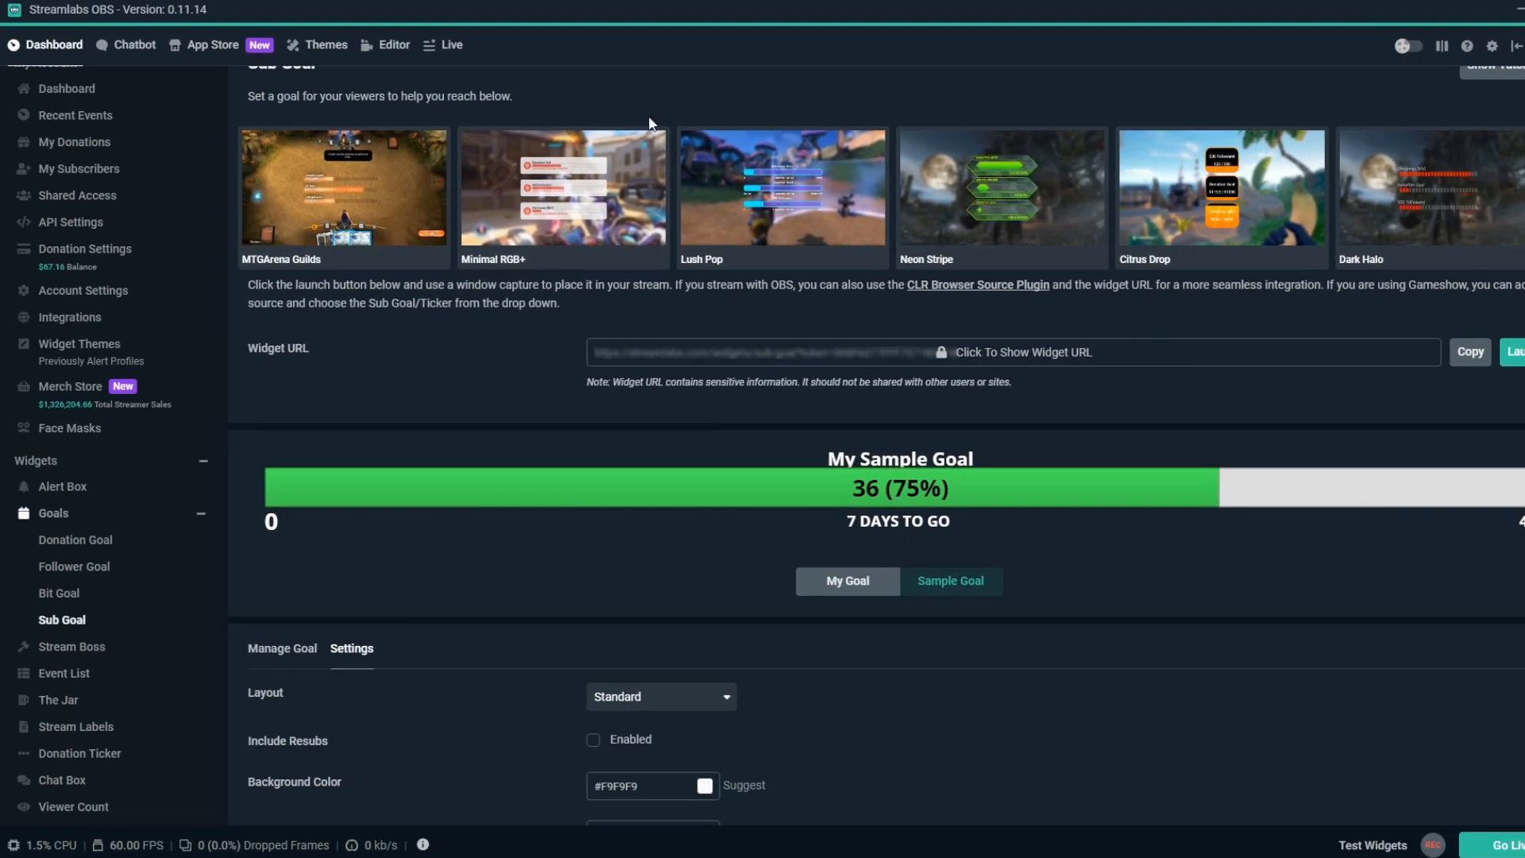
{"action": "mouse_move", "coordinate": [400, 59]}
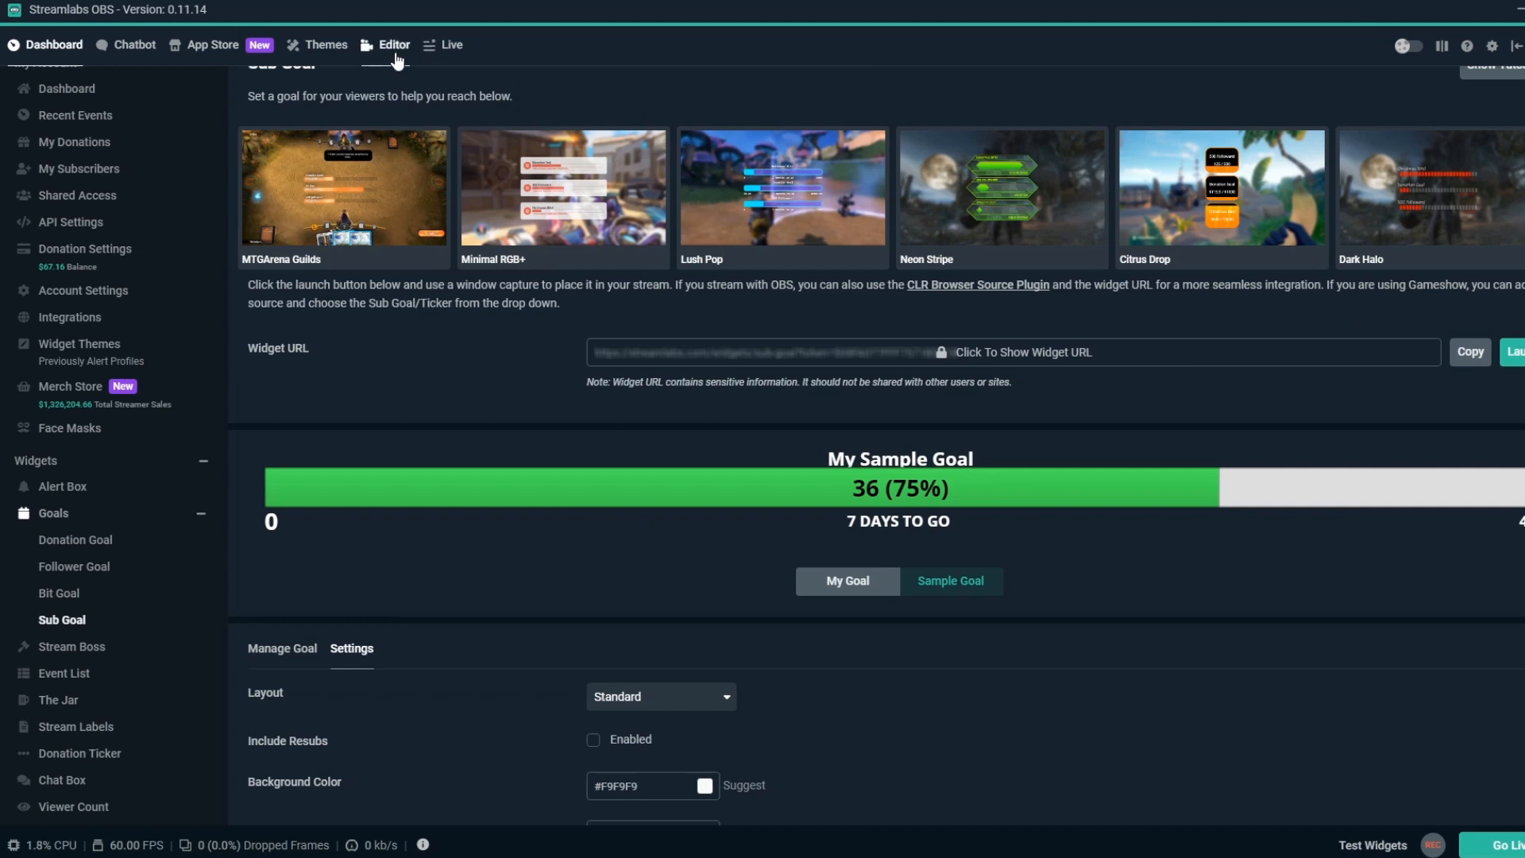
Add a Subscription Goal source named 'Sub Goal' and centre it on the canvas
{"action": "left_click", "coordinate": [394, 45]}
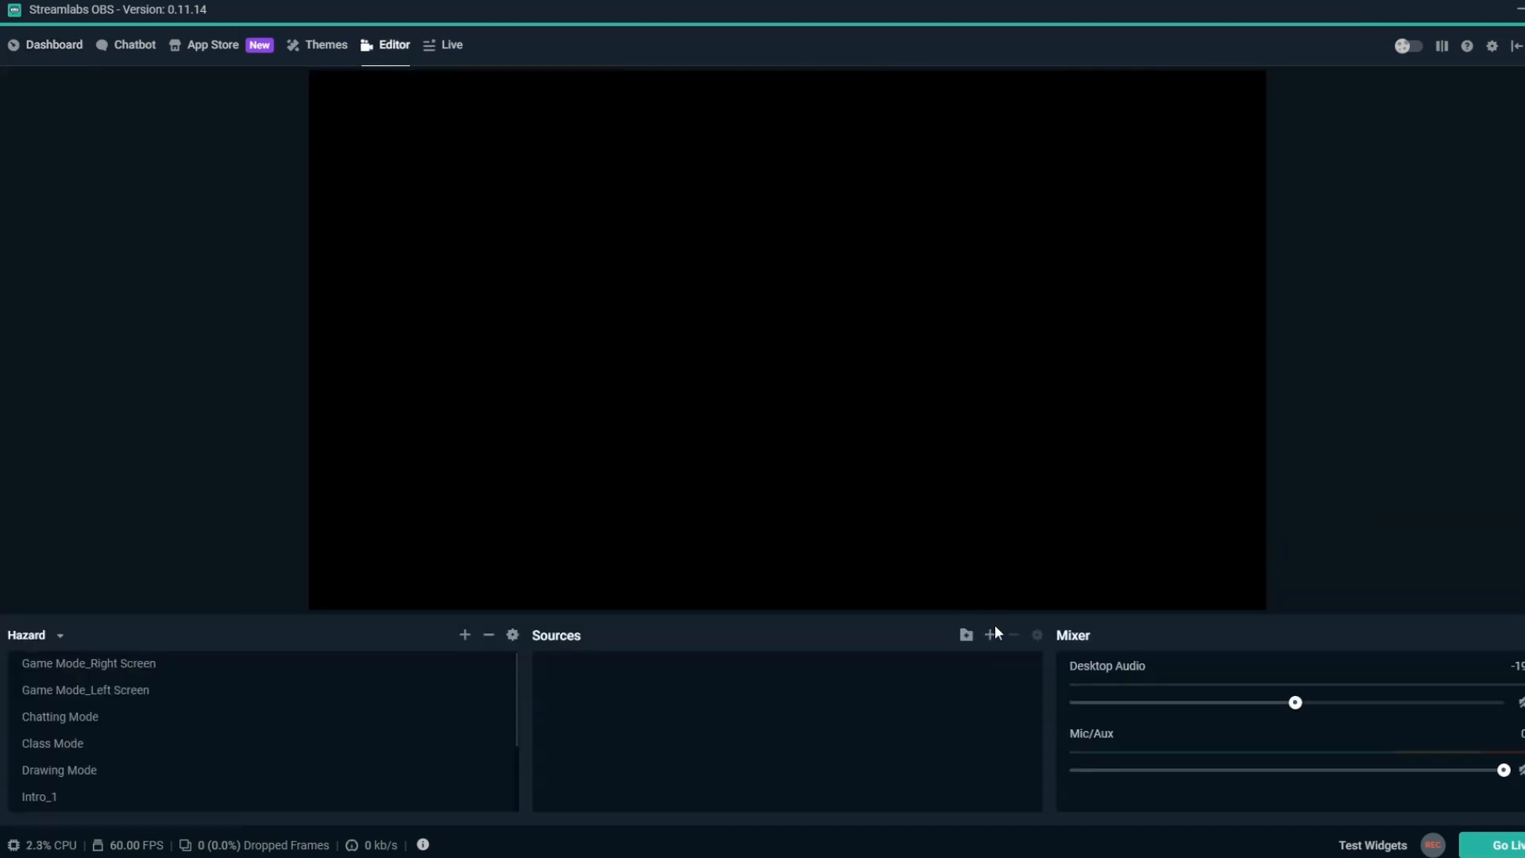
{"action": "left_click", "coordinate": [990, 635]}
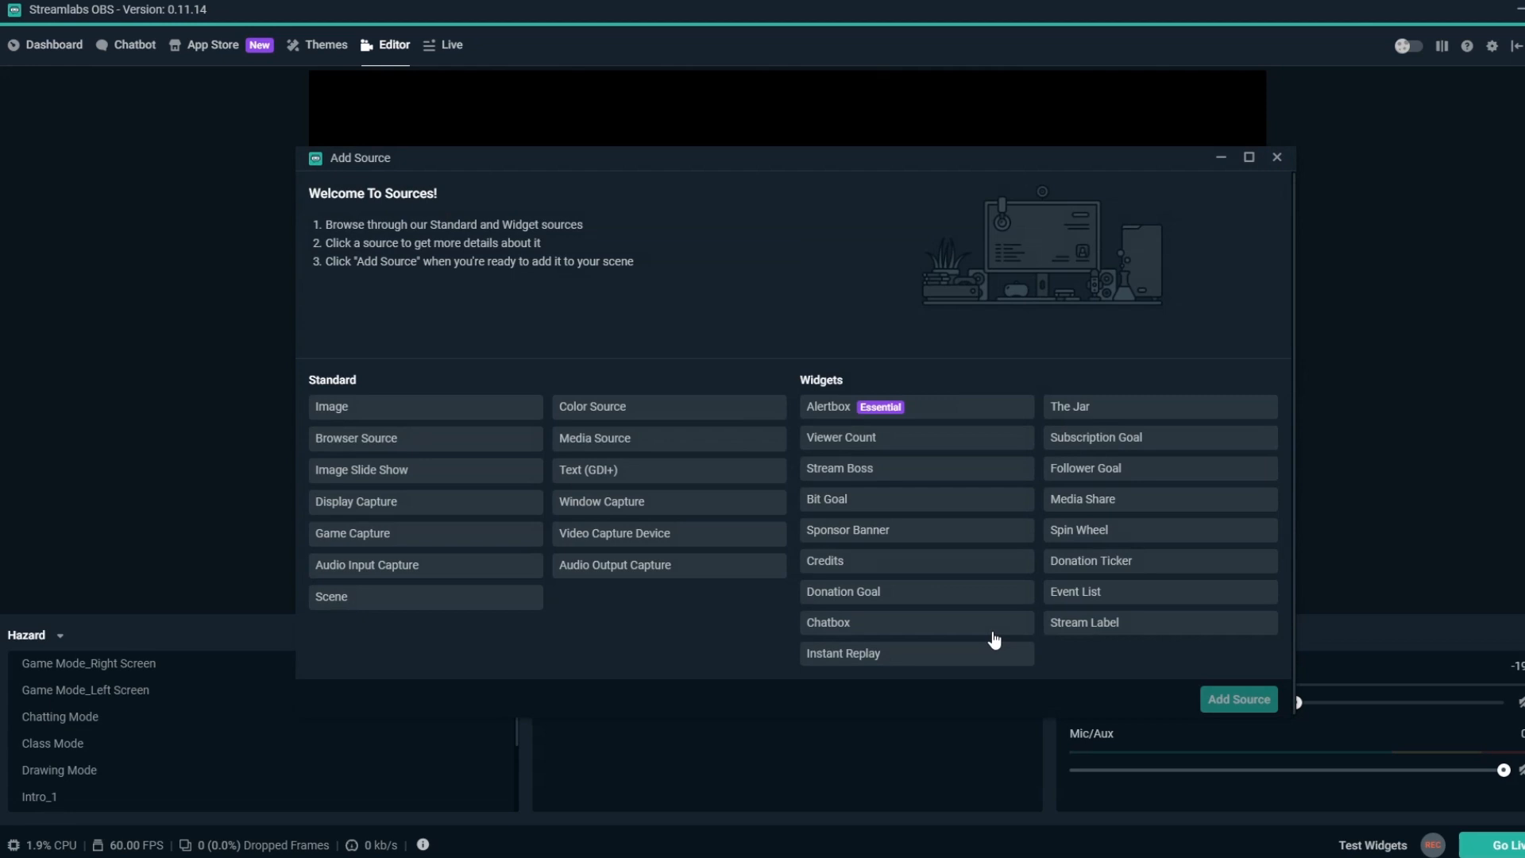
{"action": "mouse_move", "coordinate": [1124, 441]}
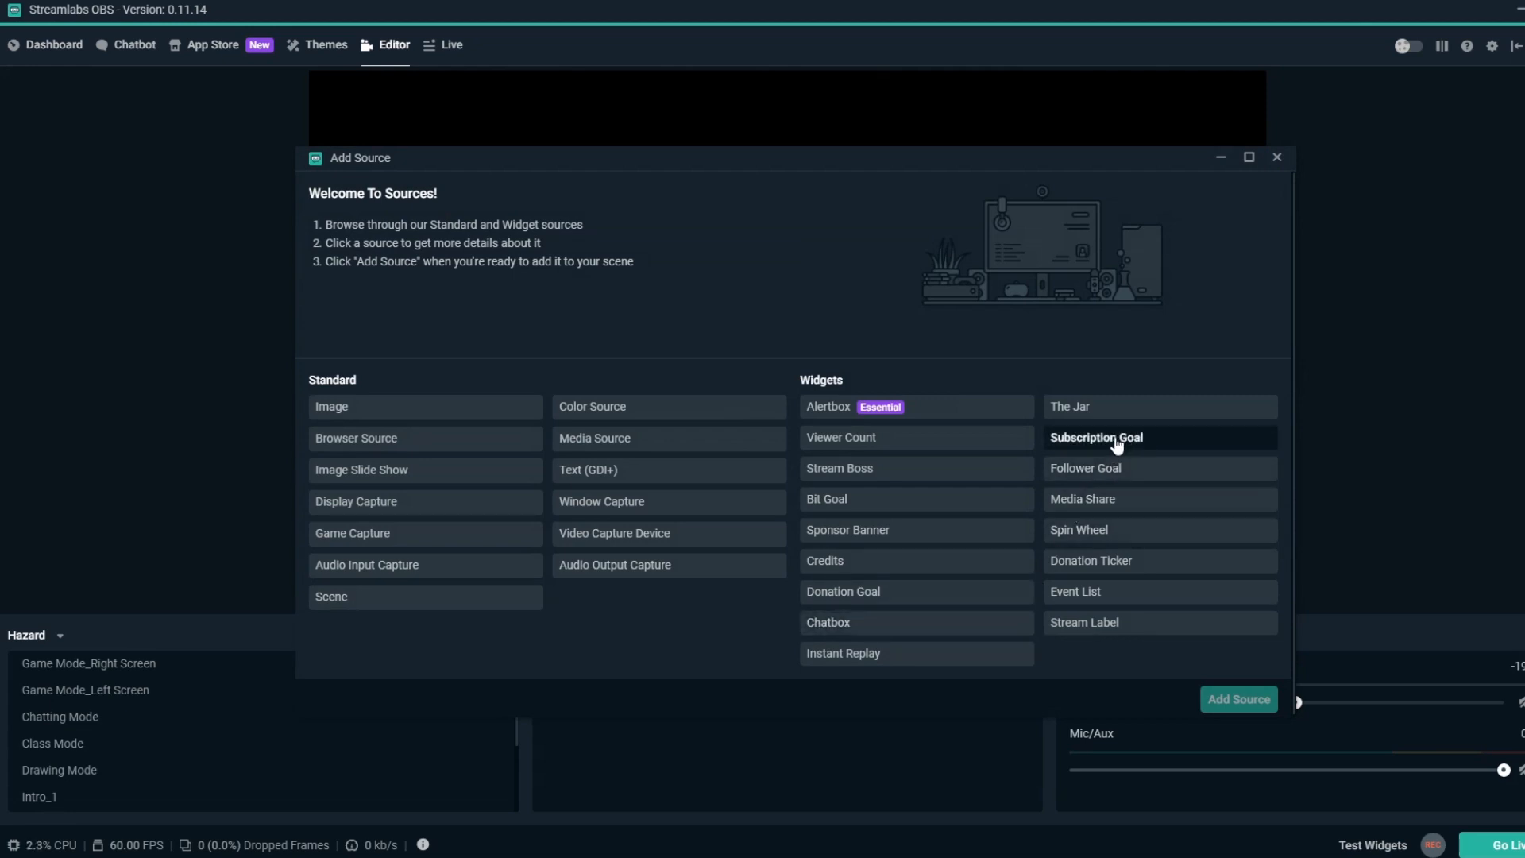
{"action": "left_click", "coordinate": [1096, 437]}
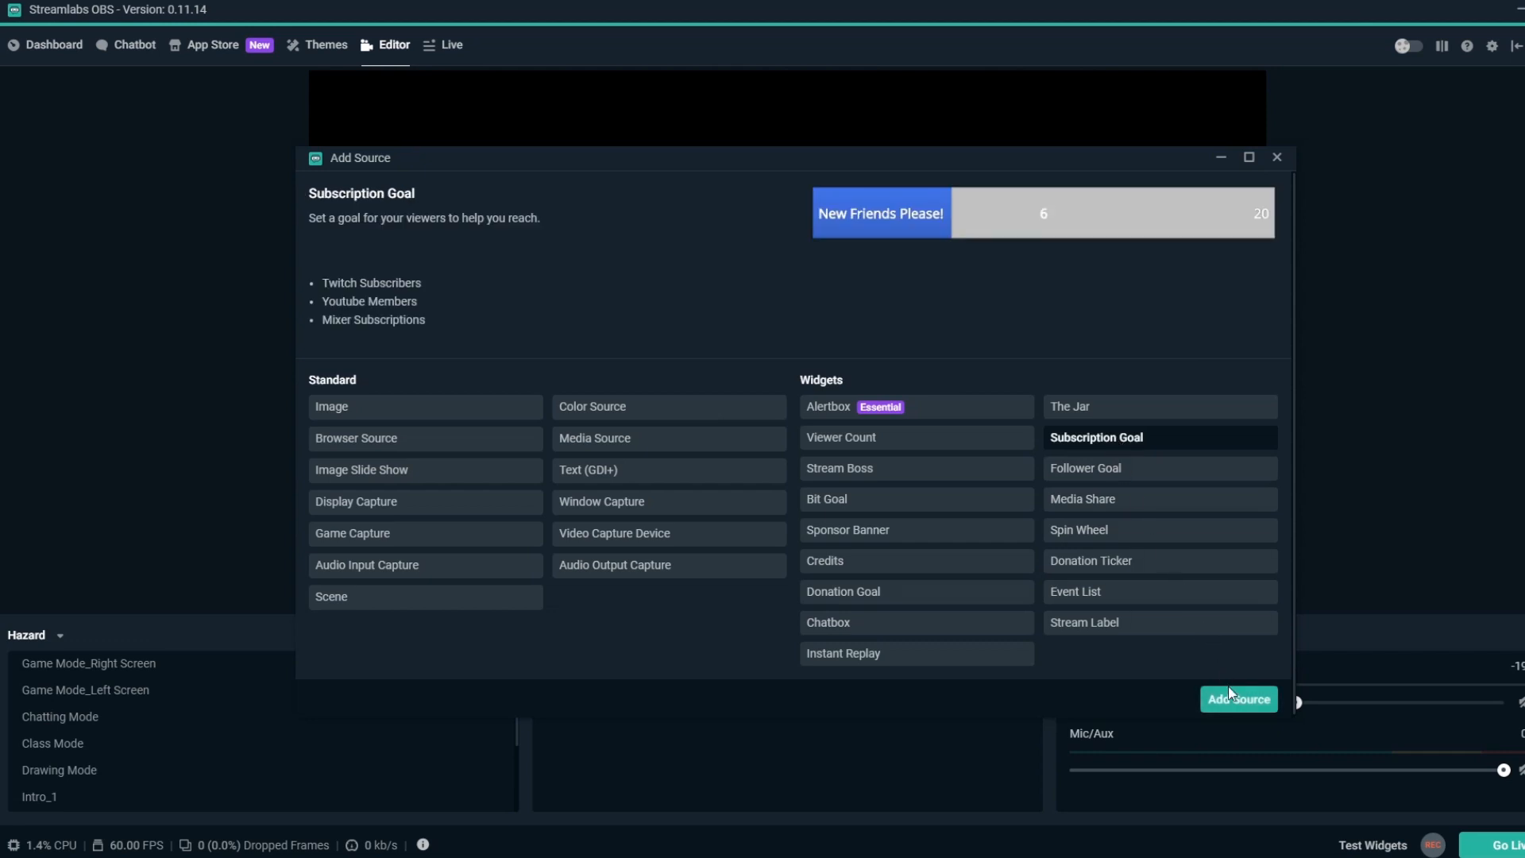
{"action": "left_click", "coordinate": [1238, 699]}
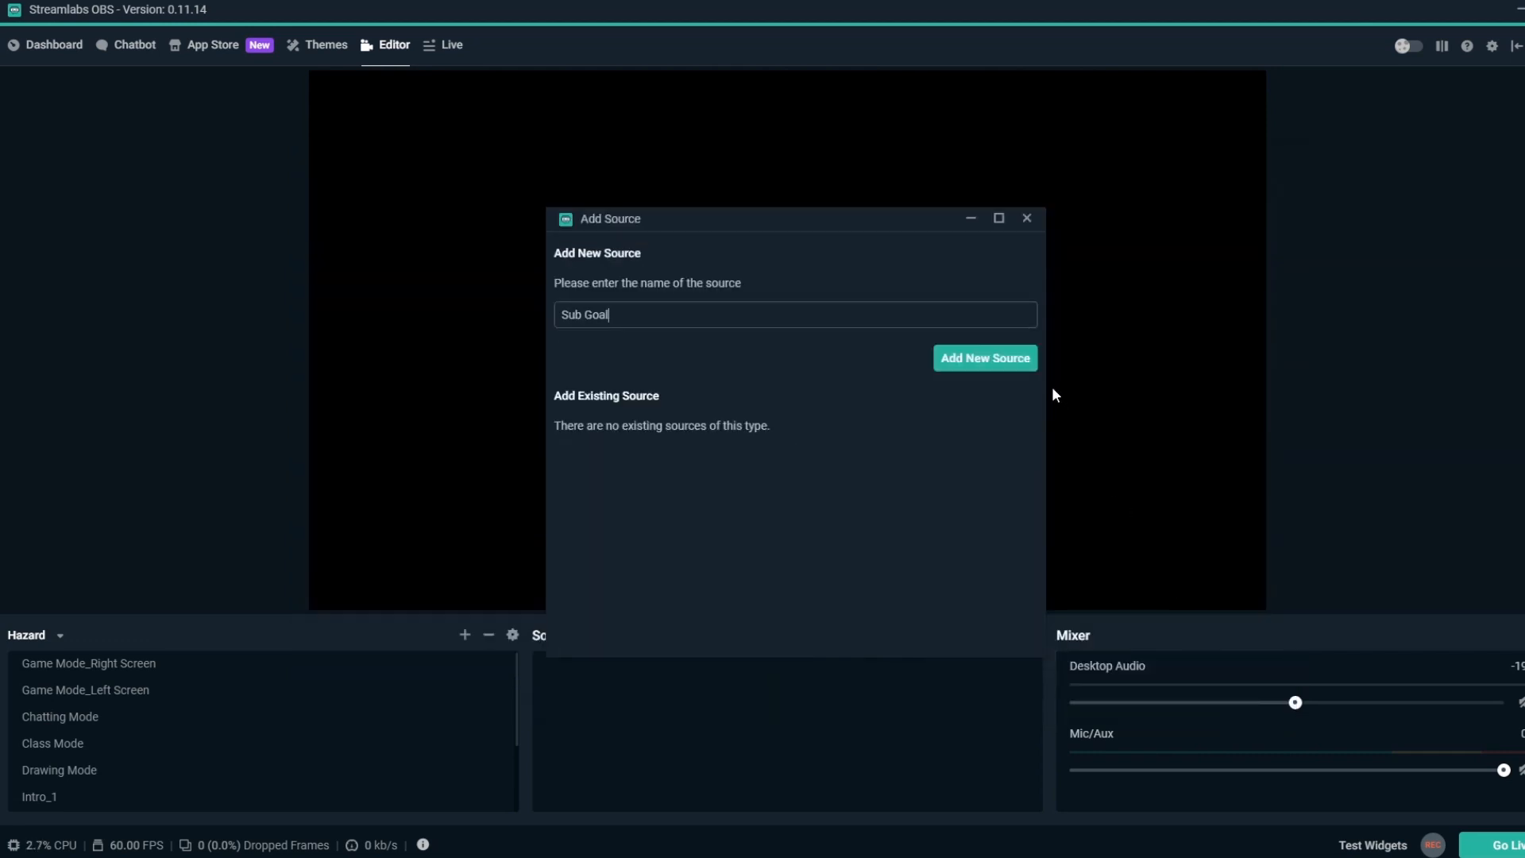
{"action": "left_click", "coordinate": [985, 358]}
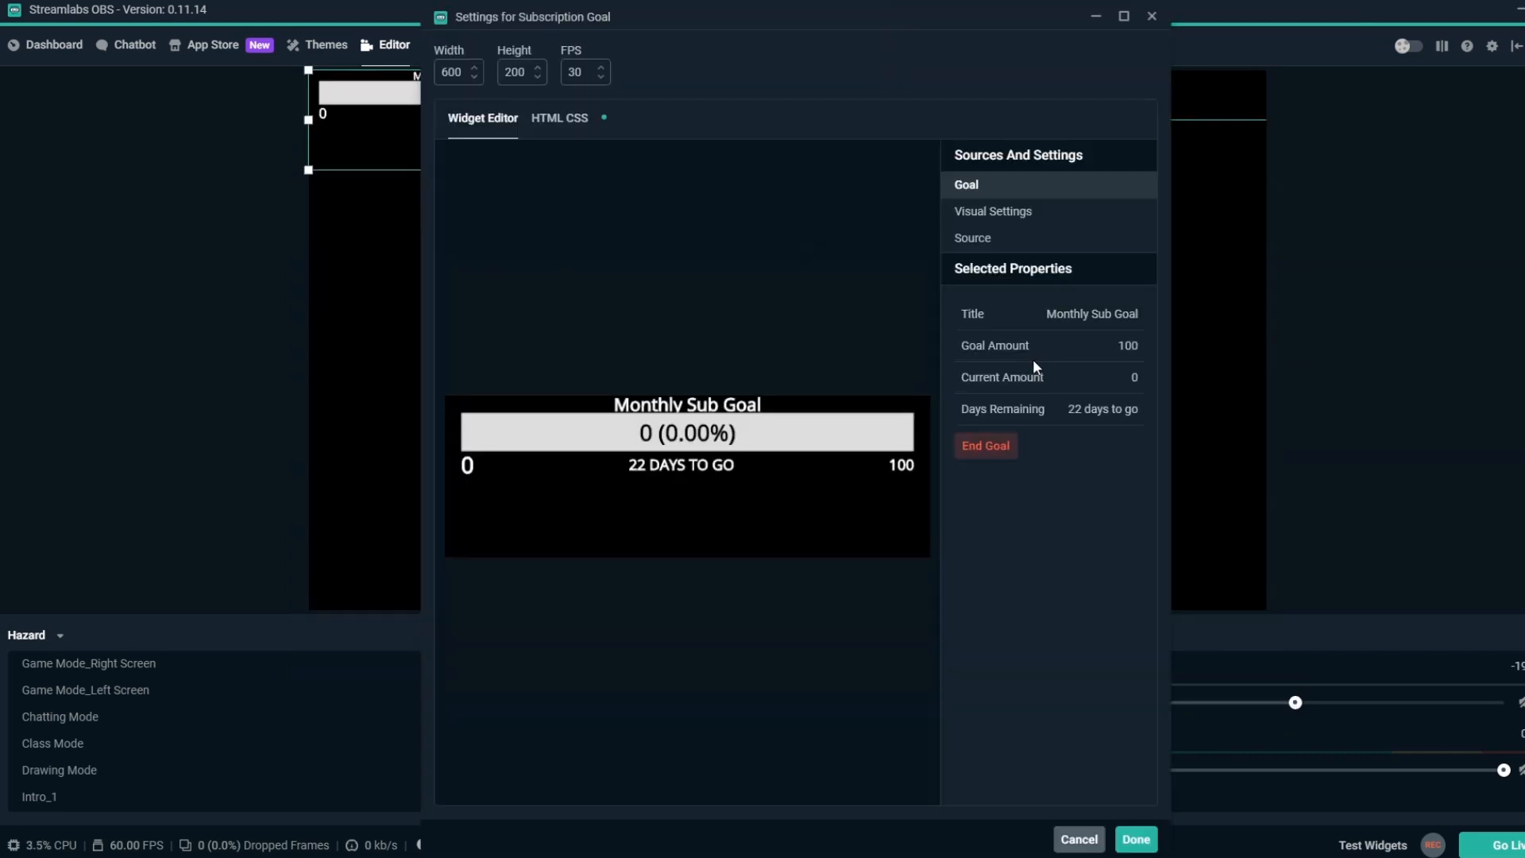
{"action": "left_click", "coordinate": [1136, 838]}
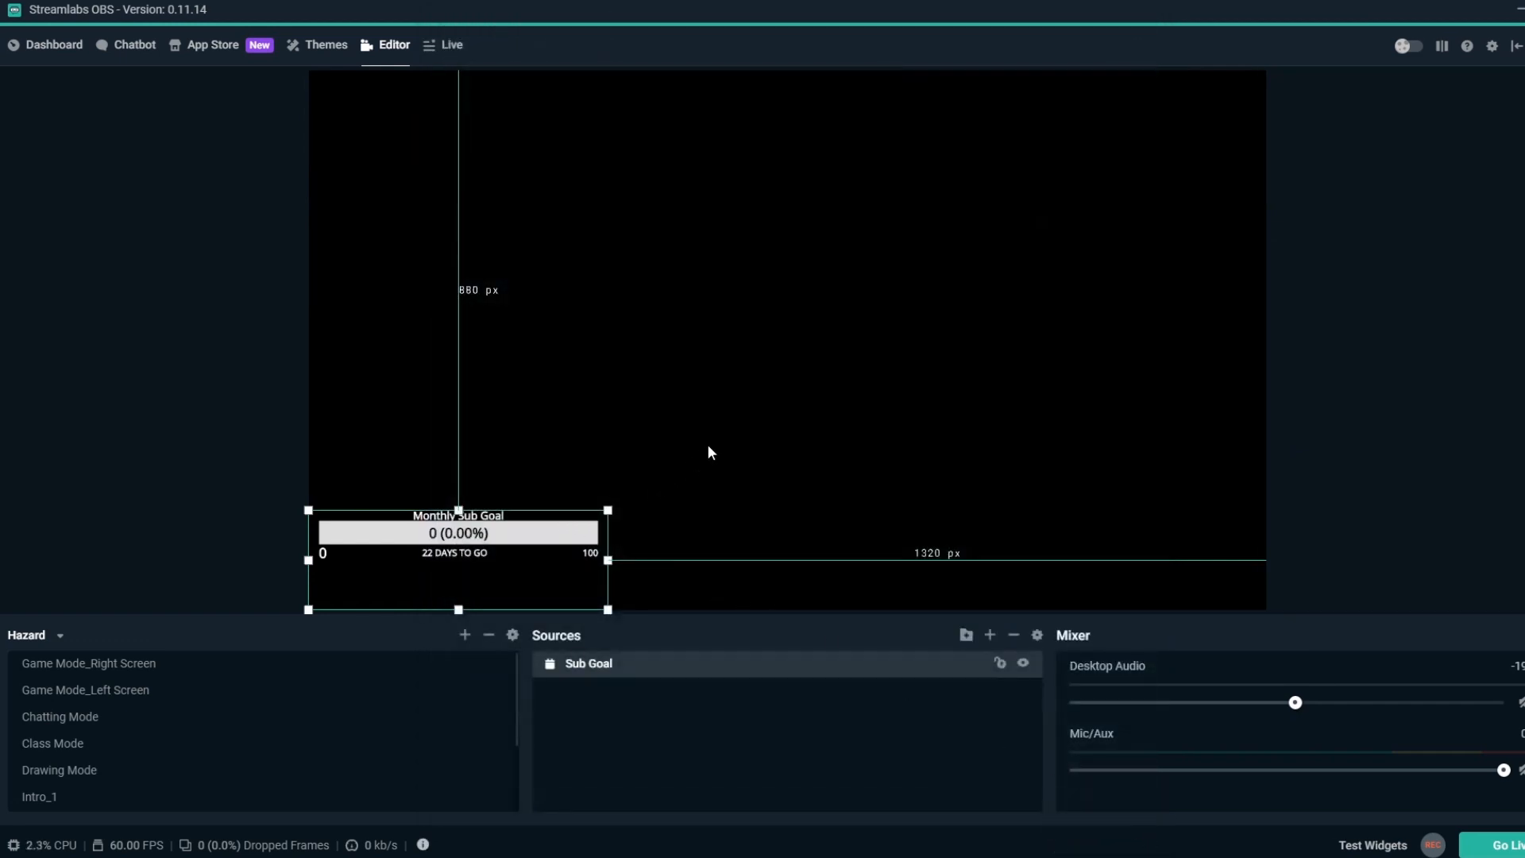
{"action": "left_click_drag", "start_coordinate": [458, 533], "coordinate": [781, 246]}
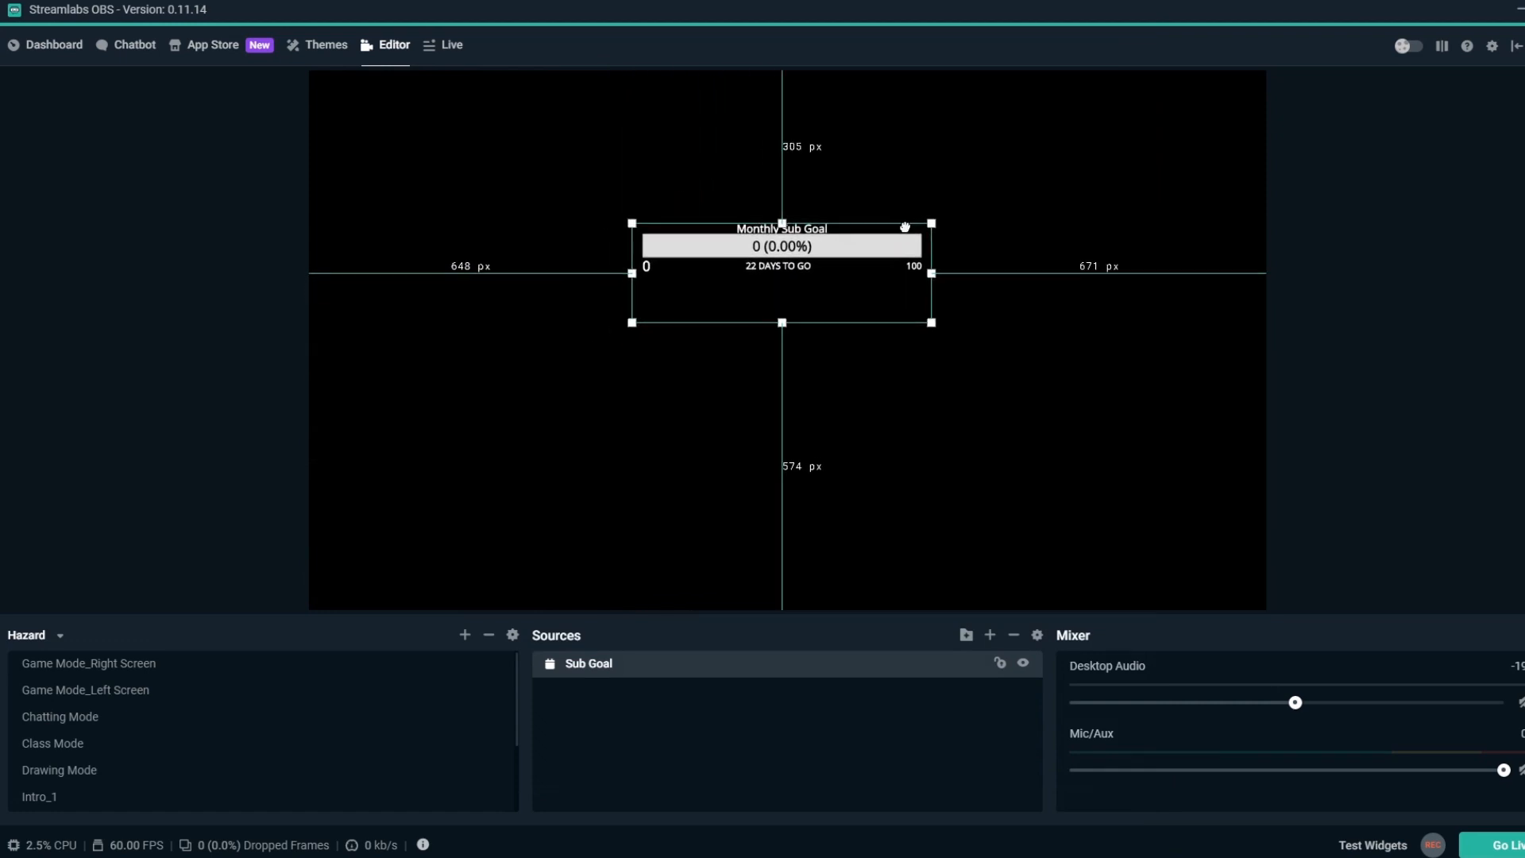
{"action": "left_click", "coordinate": [988, 488]}
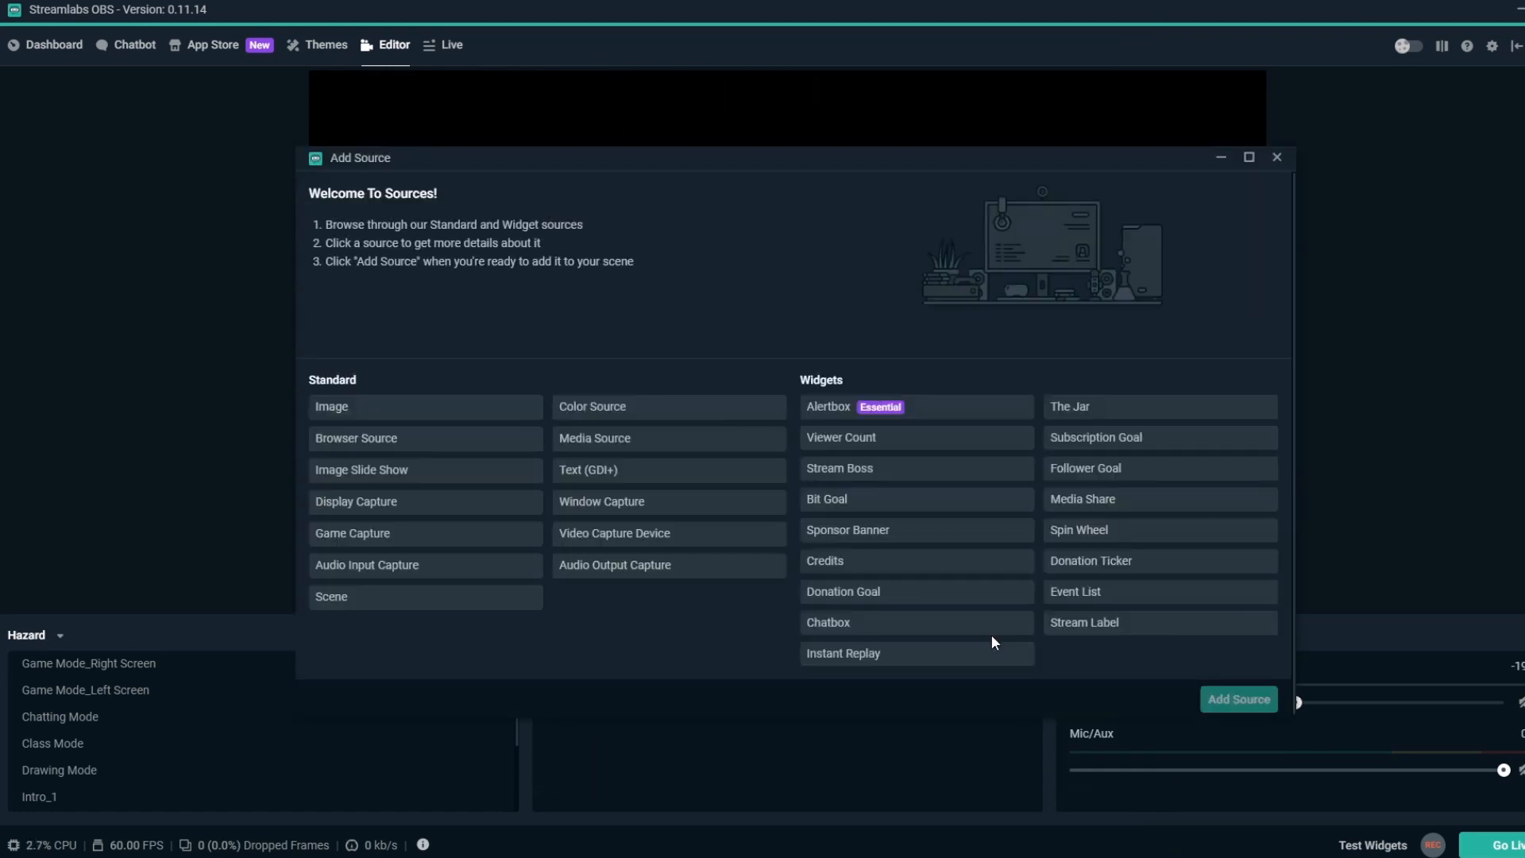
Add a Browser Source showing the Monthly Sub Goal bar above the Sub Goal source
{"action": "left_click", "coordinate": [357, 439]}
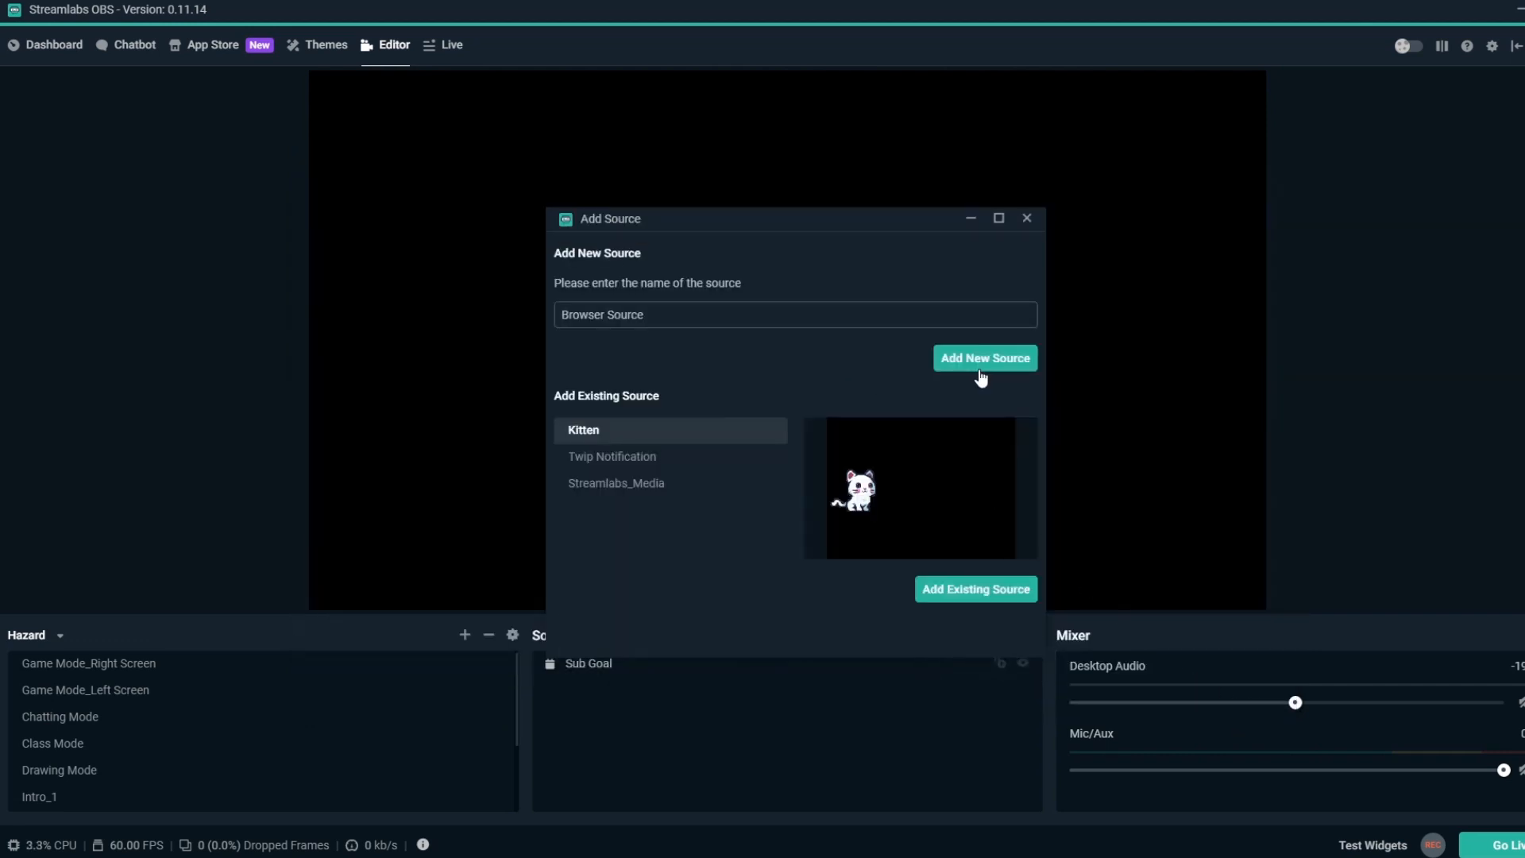
{"action": "left_click", "coordinate": [985, 358]}
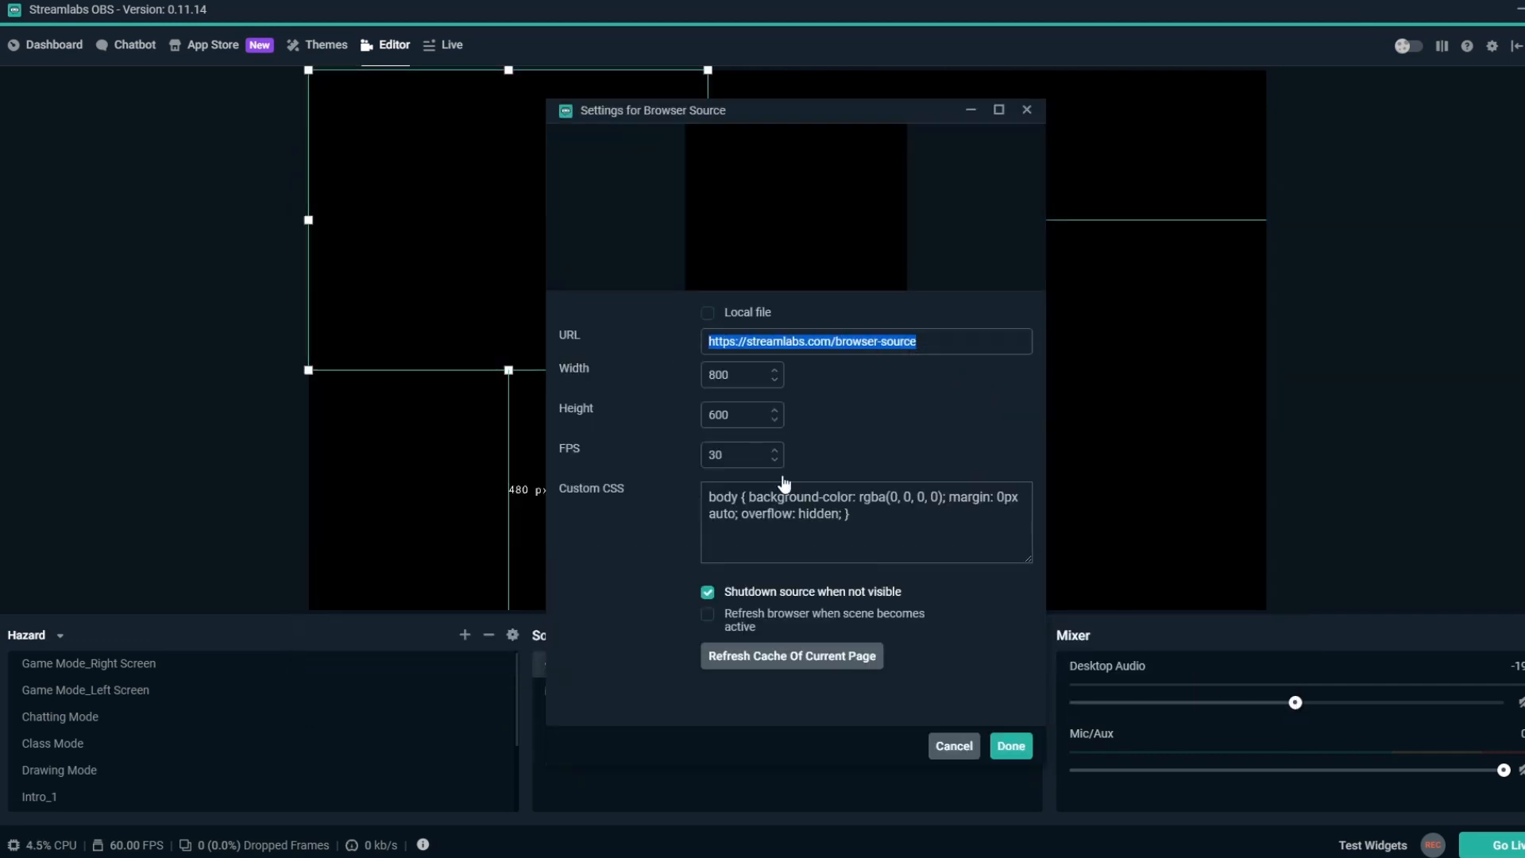
{"action": "left_click", "coordinate": [1010, 745]}
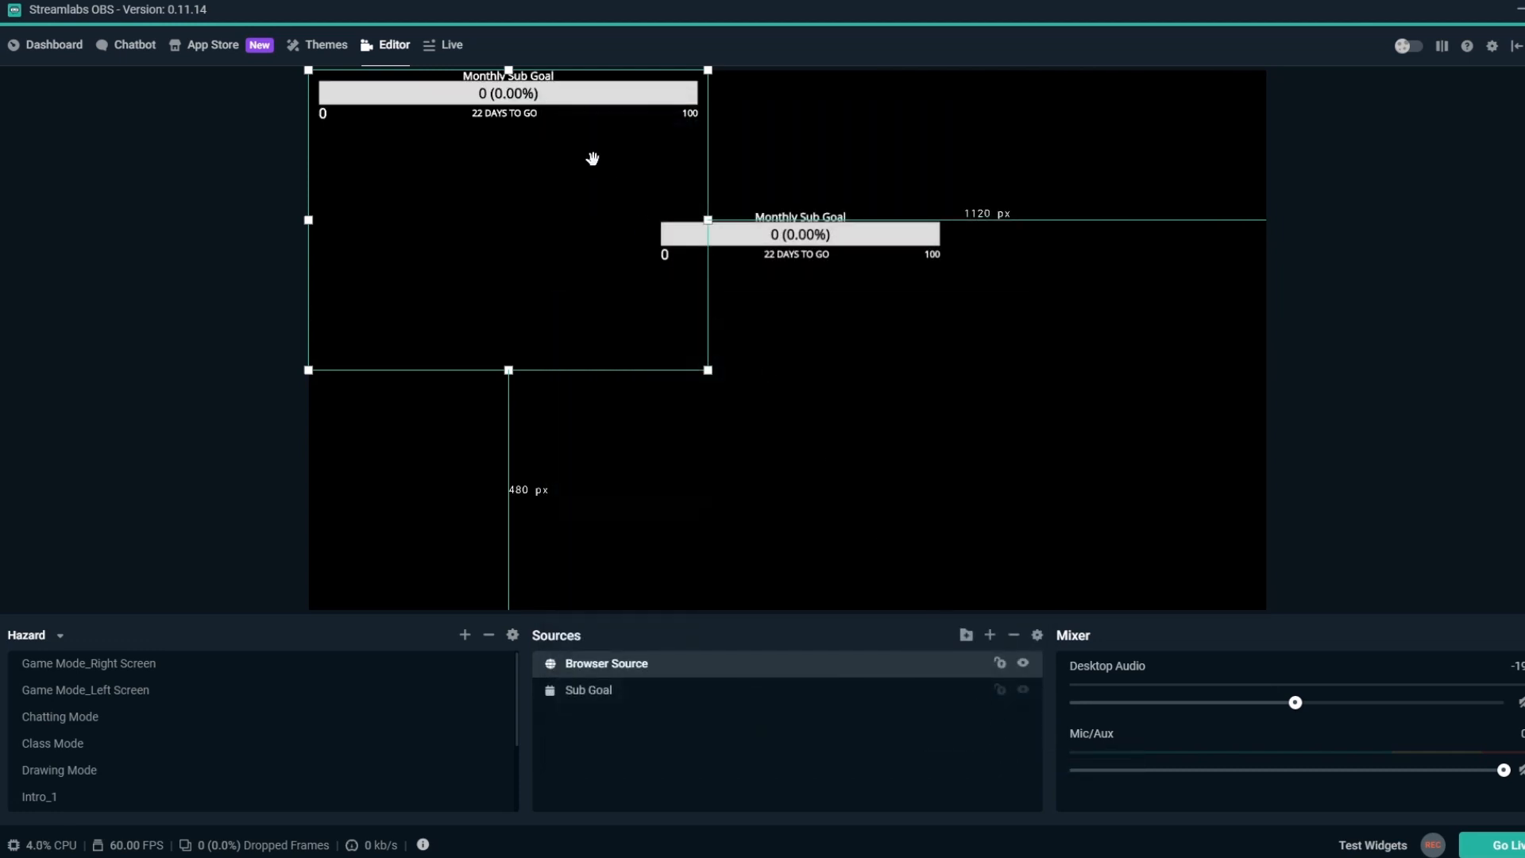